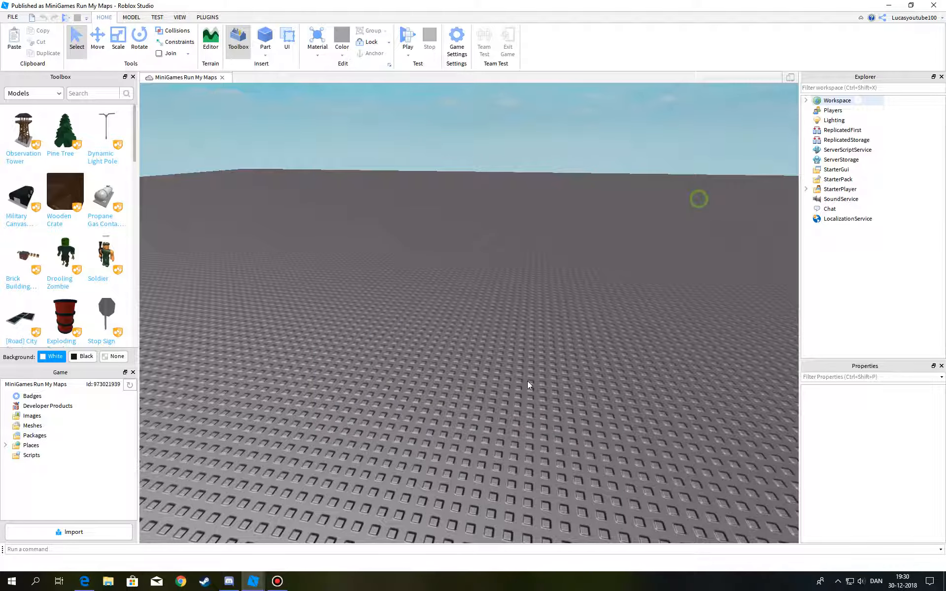
# - Launch [Alpha] Minigame Run from the group's games list on the Roblox website
pyautogui.click(85, 582)
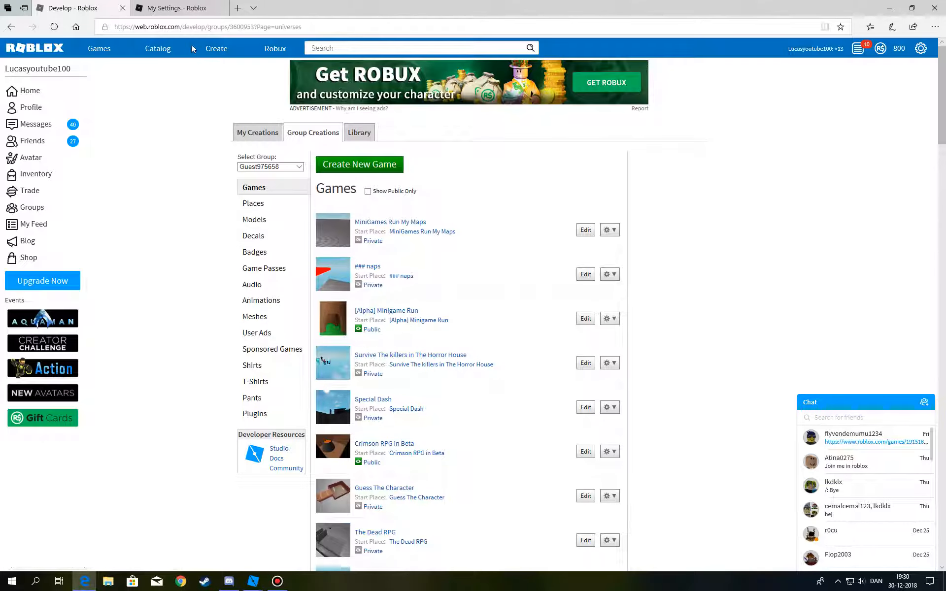
pyautogui.moveTo(394, 320)
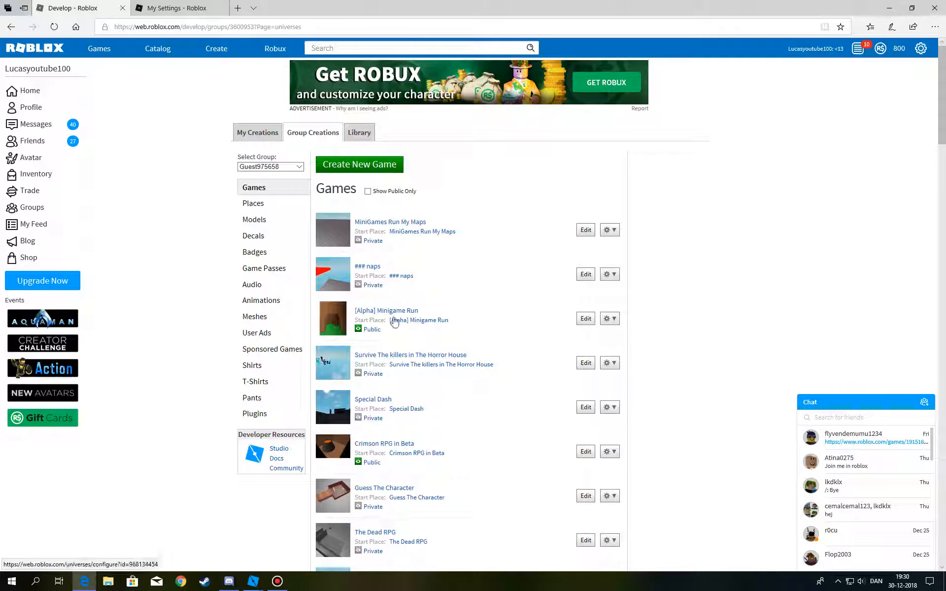
pyautogui.click(386, 311)
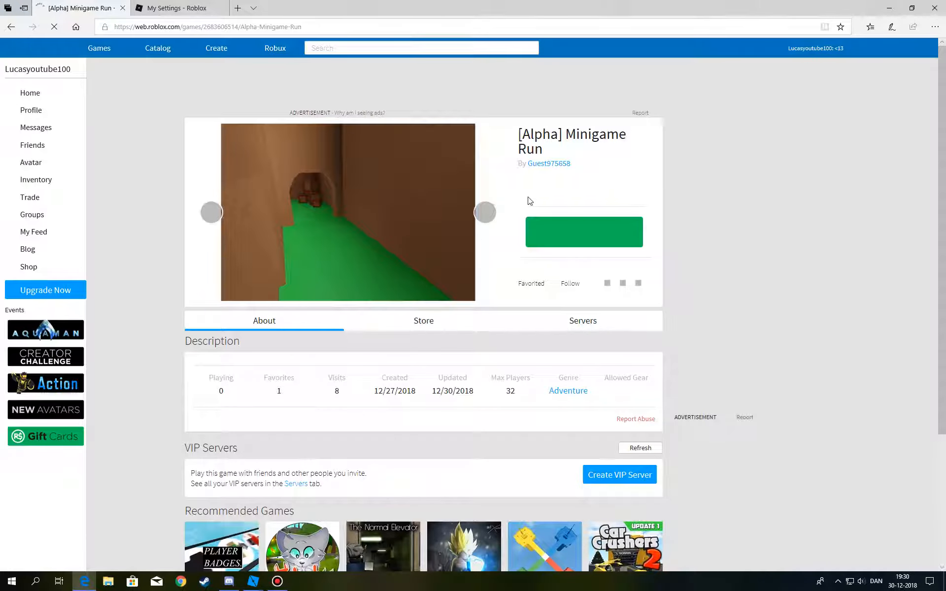
pyautogui.click(582, 232)
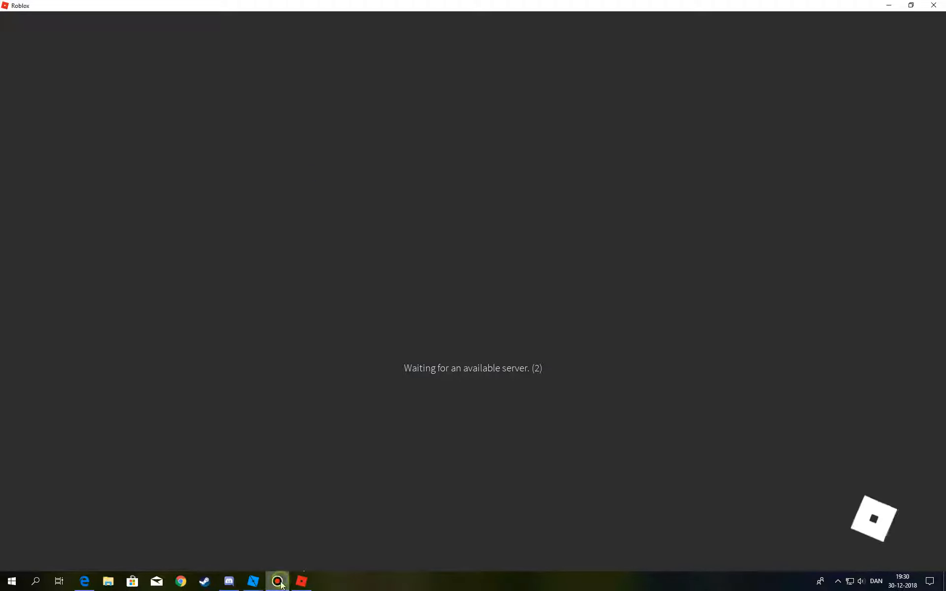
# - Switch to the loading Roblox game client for [Alpha] Minigame Run
pyautogui.click(278, 581)
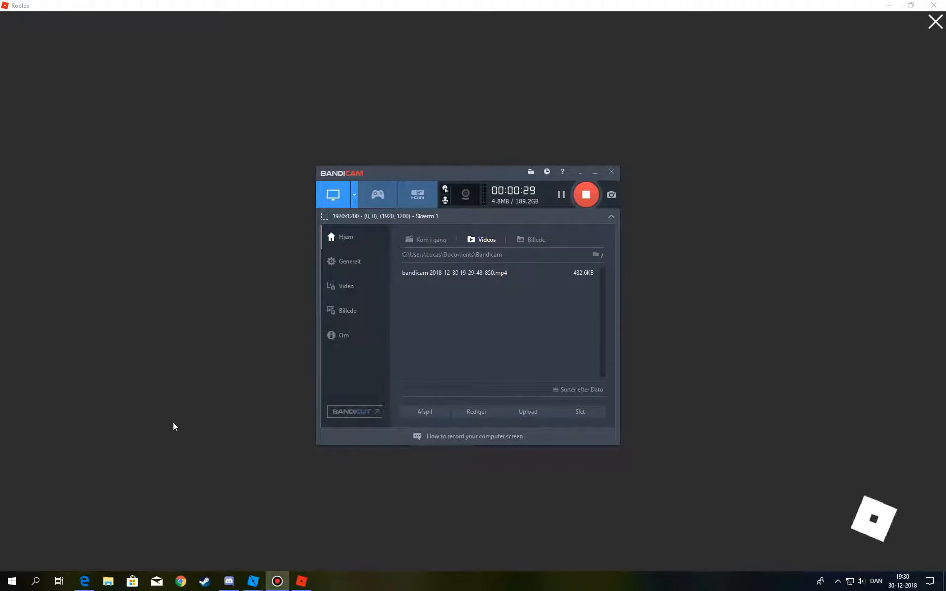
pyautogui.moveTo(152, 71)
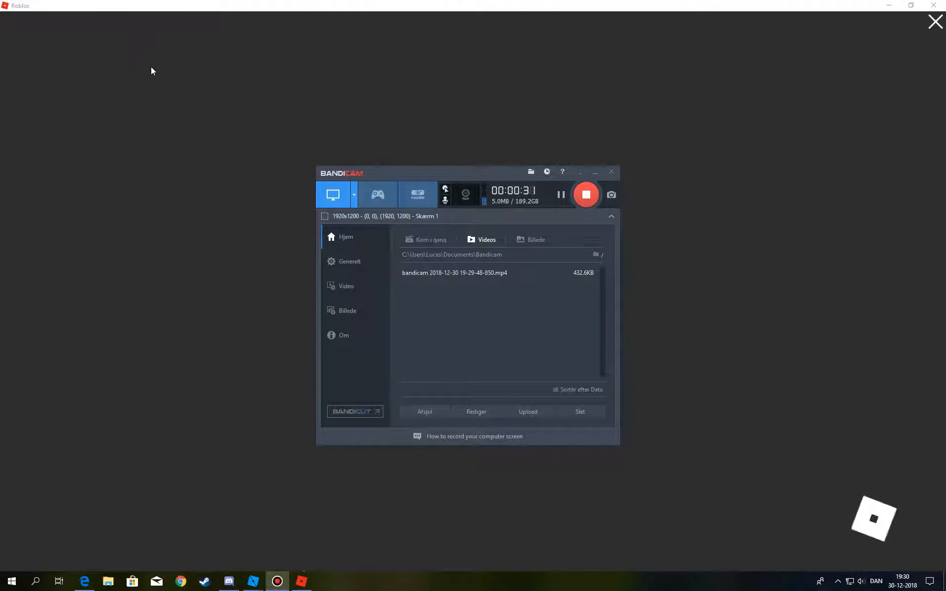
pyautogui.moveTo(136, 119)
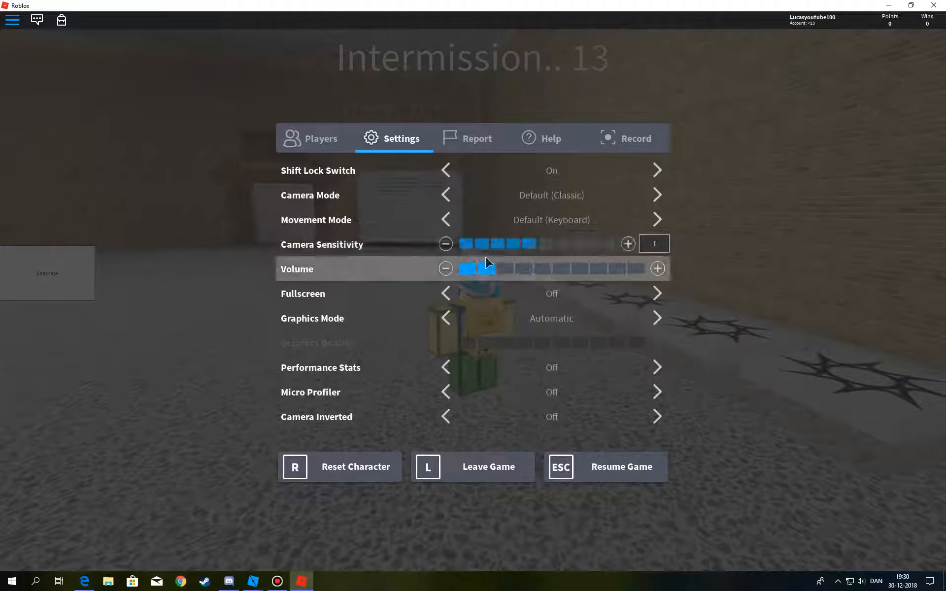
# - Browse the in-game Invite Friends and Settings pages before leaving the lobby
pyautogui.click(445, 269)
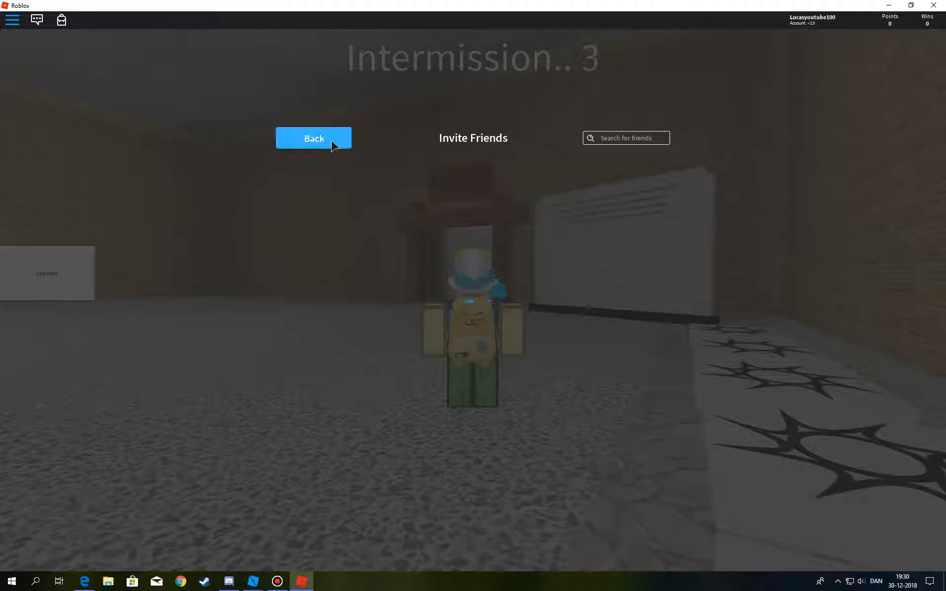
pyautogui.click(313, 138)
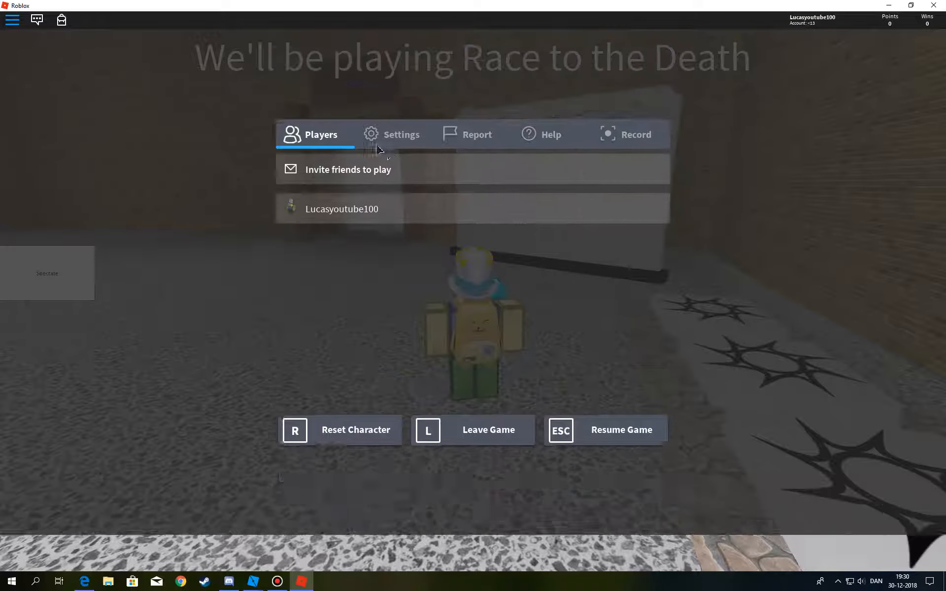
pyautogui.click(401, 134)
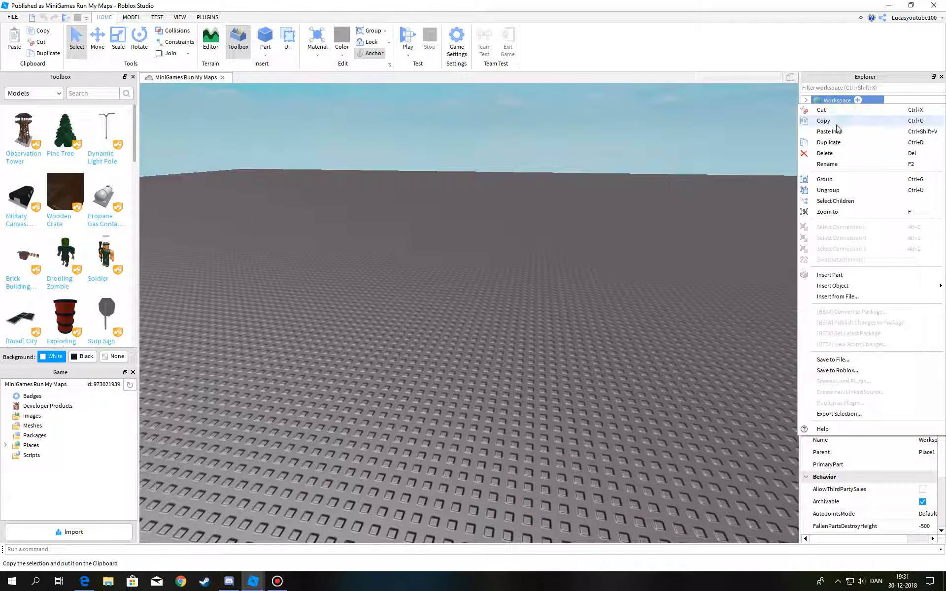
# - Paste the Minigame Run Map Kit into the Workspace and select it for ungrouping
pyautogui.click(829, 131)
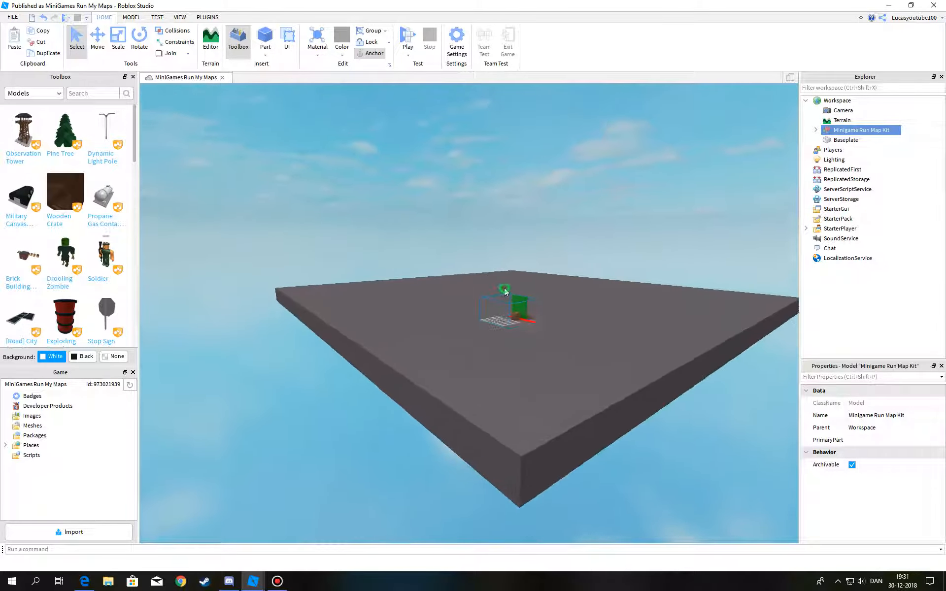
pyautogui.click(385, 30)
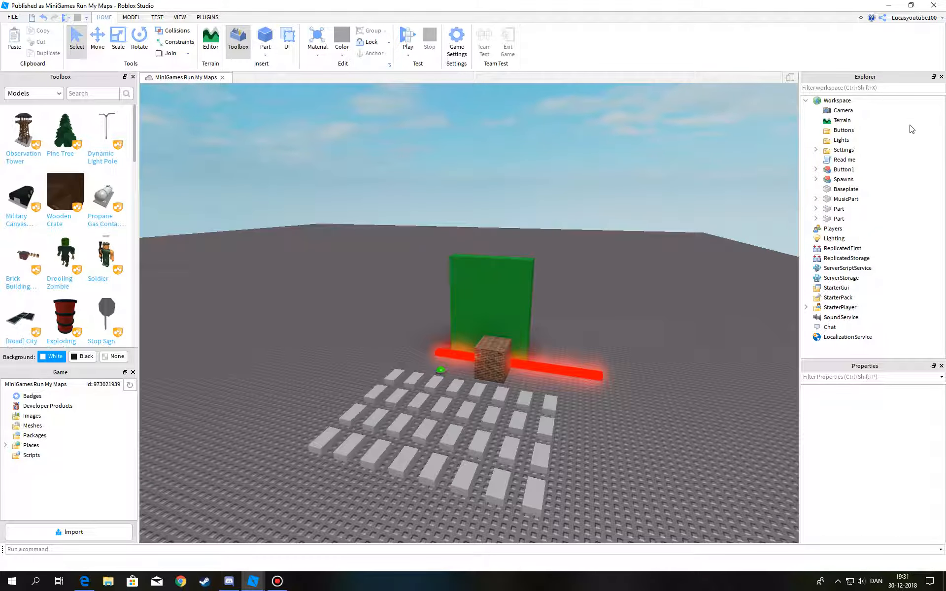
# - Inspect the kit's Settings folder and set the map Name value to 'Hell'
pyautogui.click(841, 140)
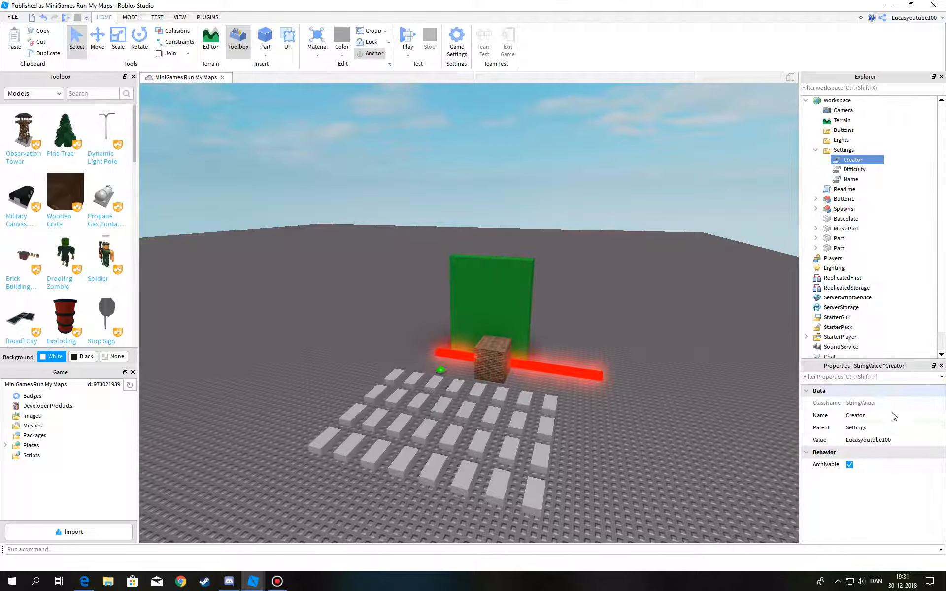
pyautogui.click(853, 169)
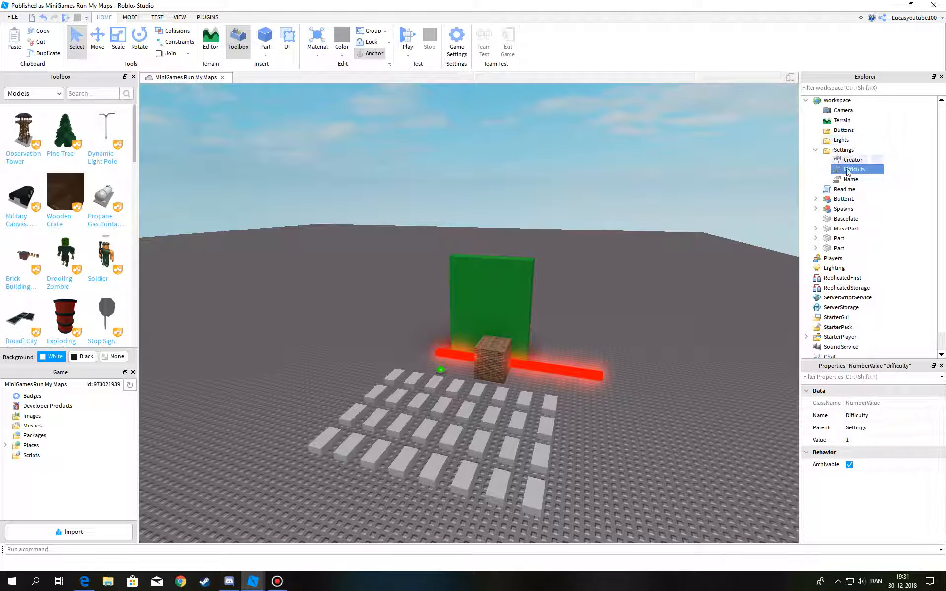
pyautogui.click(850, 179)
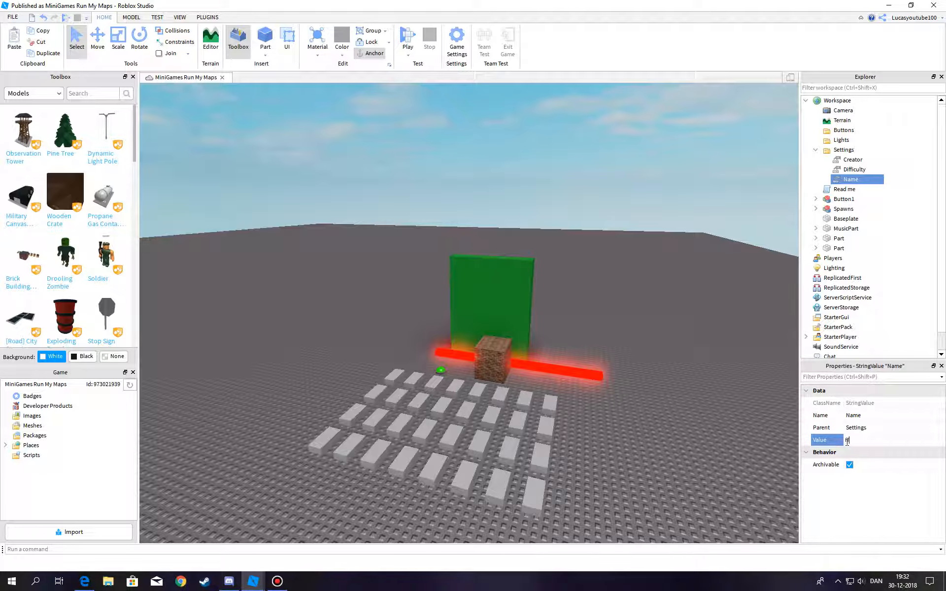
pyautogui.write('Hell')
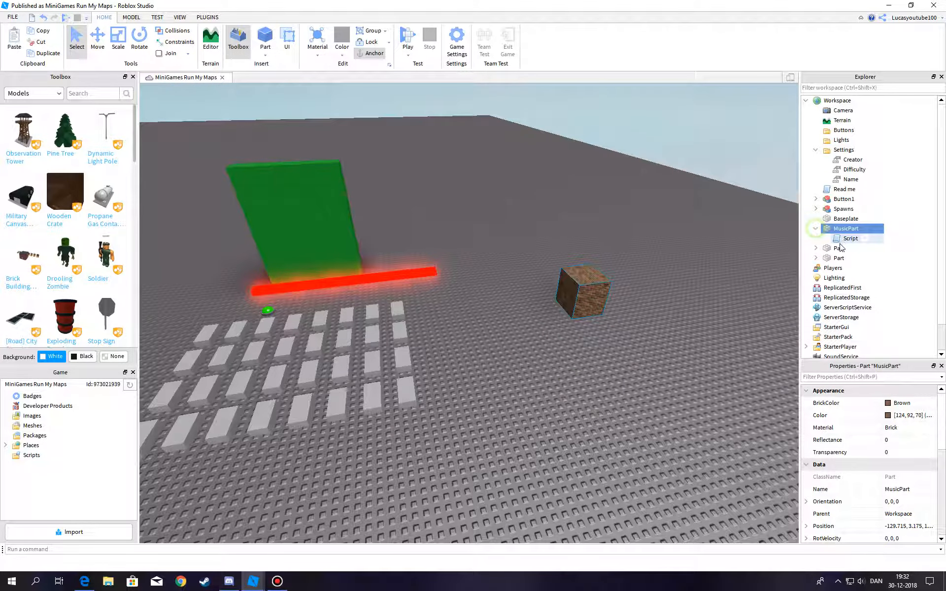
# - View the MusicPart script, then return to the [Alpha] Minigame Run browser page
pyautogui.doubleClick(851, 239)
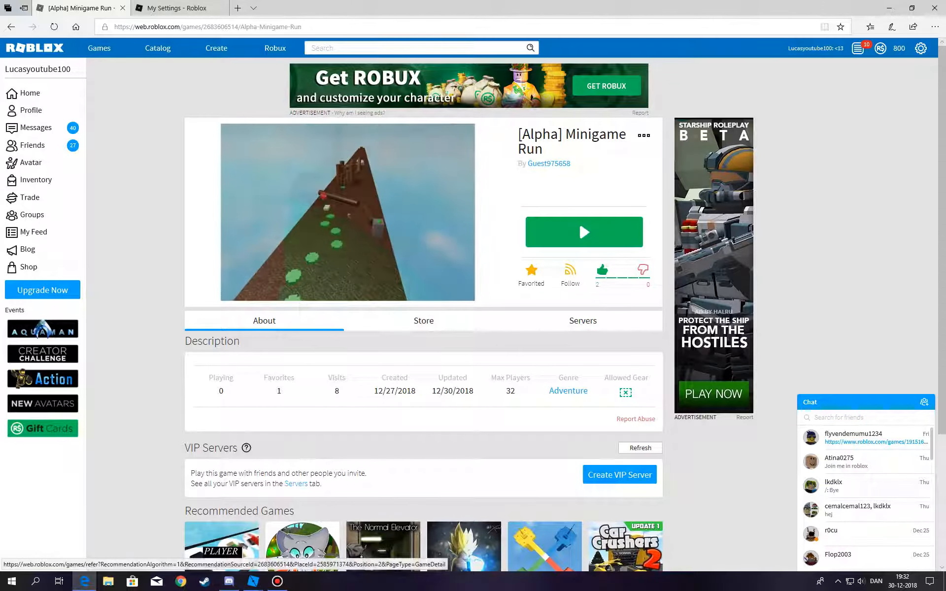
pyautogui.click(276, 583)
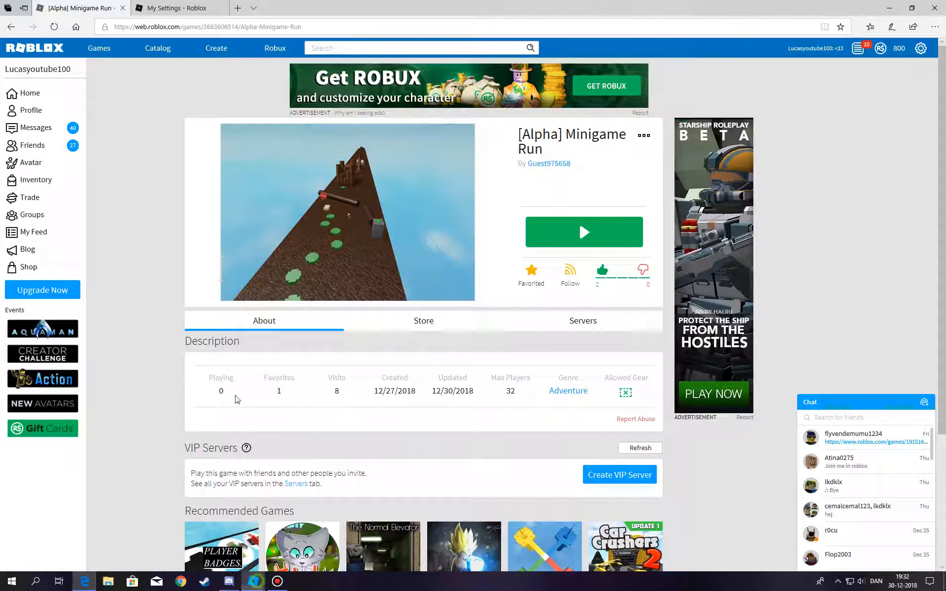
# - Insert the Wonderful Day sound from the audio library and preview it
pyautogui.click(253, 583)
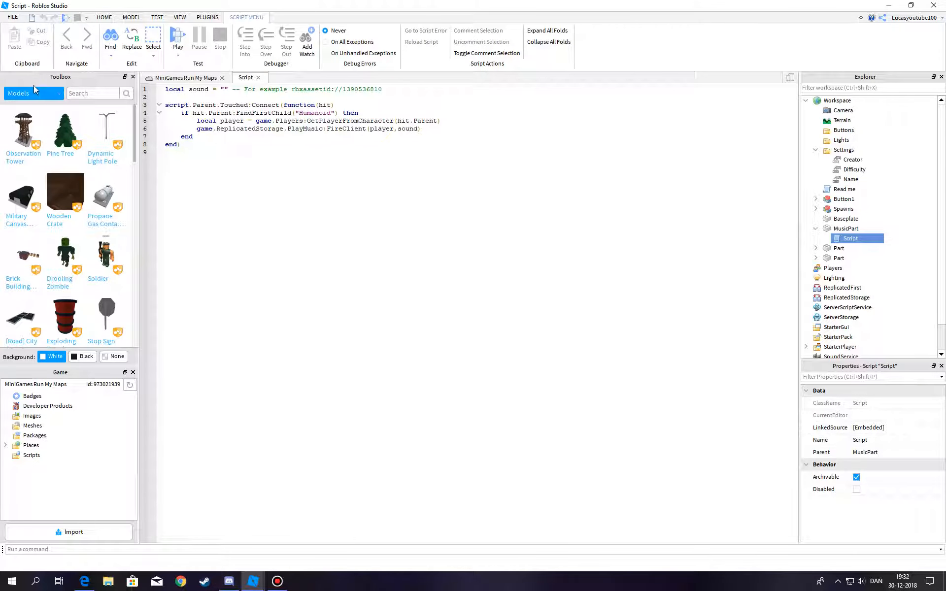
pyautogui.click(33, 93)
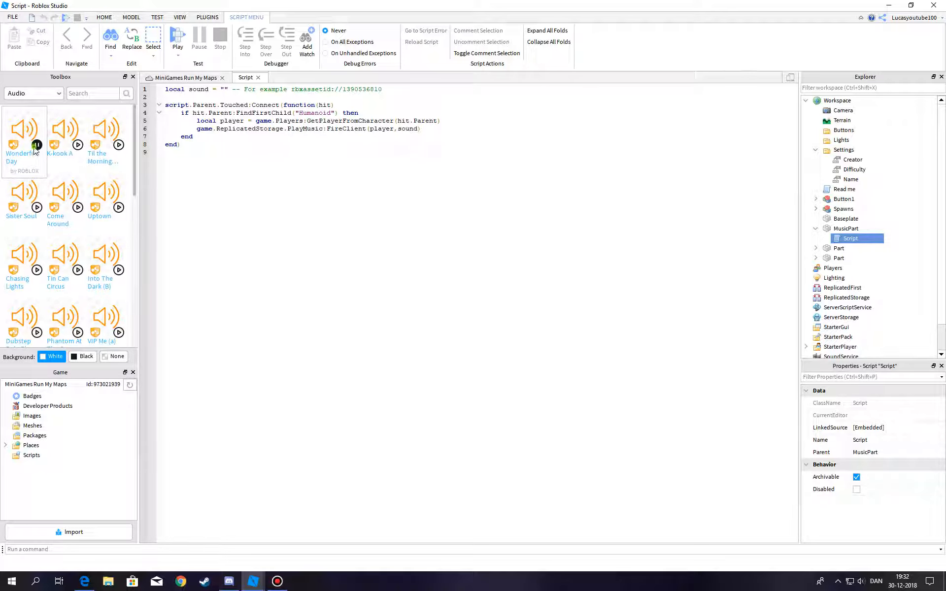
pyautogui.click(36, 129)
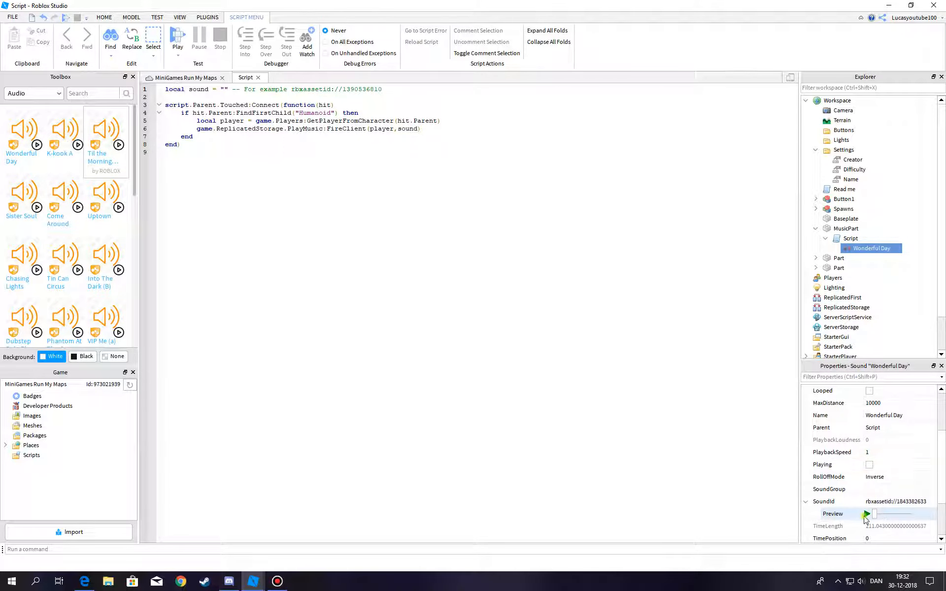
pyautogui.click(867, 514)
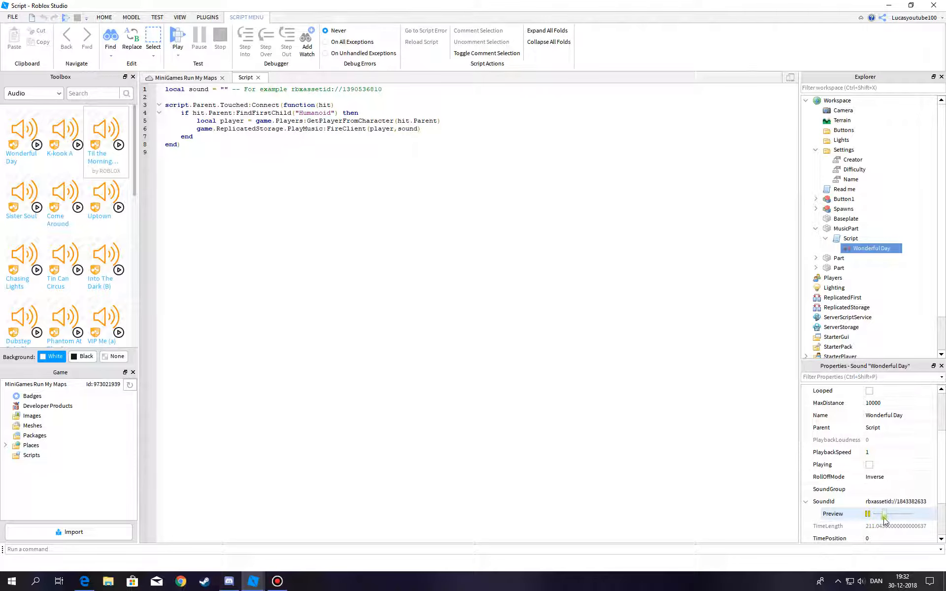
pyautogui.click(867, 514)
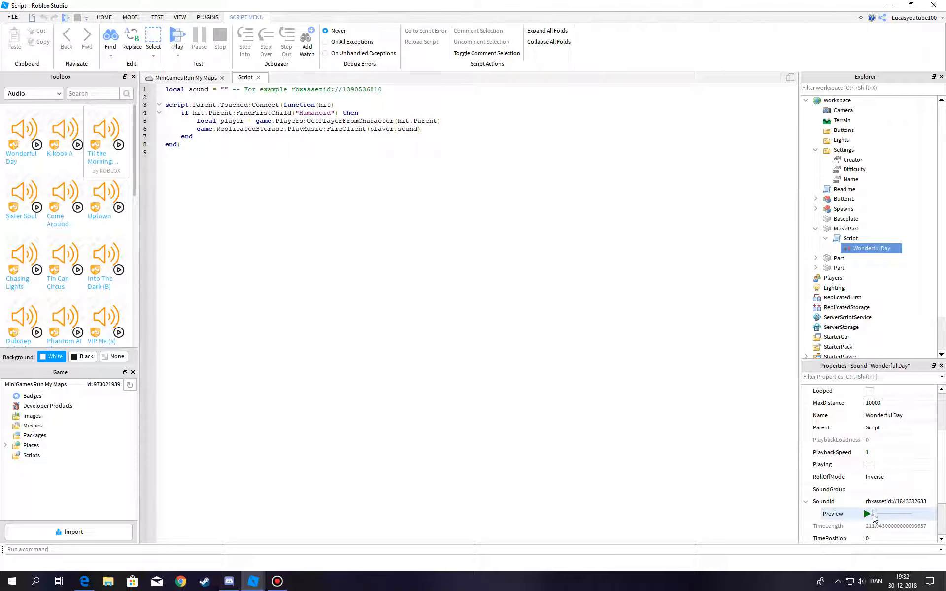
pyautogui.click(867, 514)
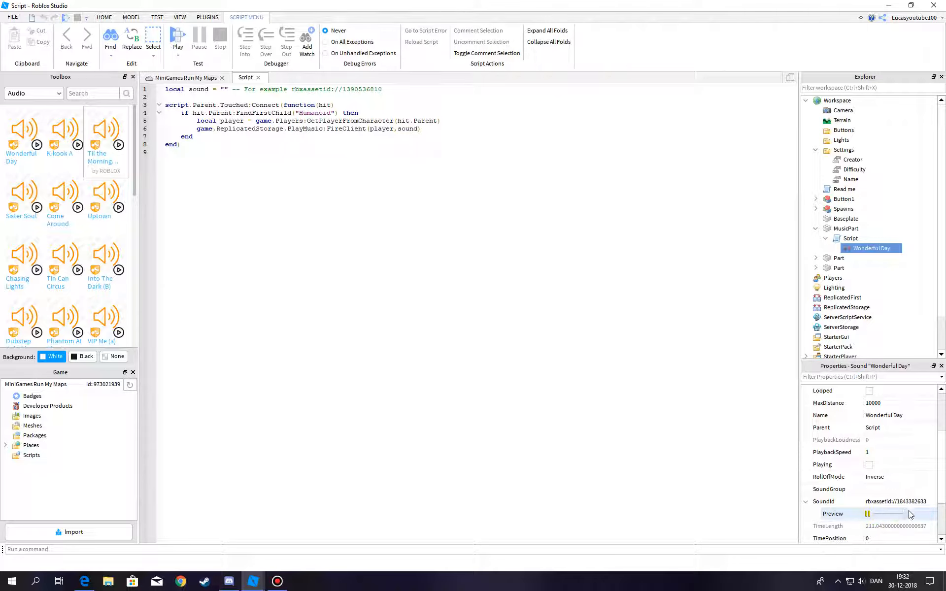
pyautogui.click(896, 502)
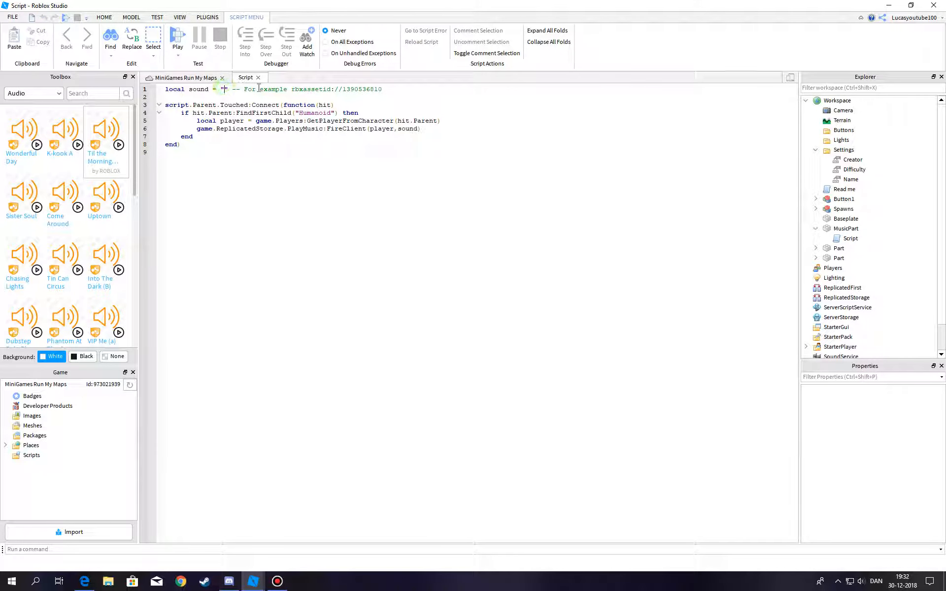
pyautogui.write('rbxassetid://1843382633')
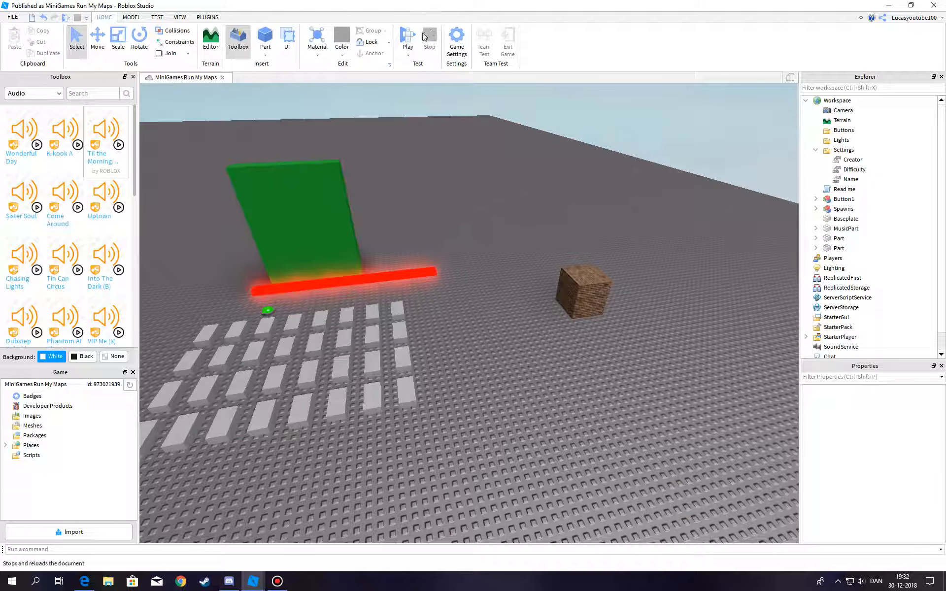
# - Read the kit's Read me script in the Workspace, then clear the selection
pyautogui.click(407, 38)
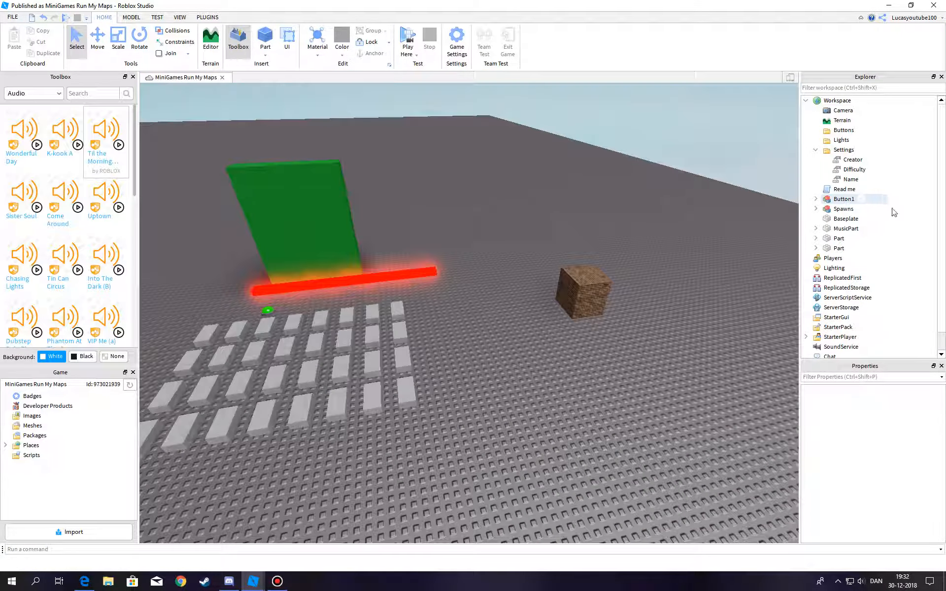
pyautogui.click(845, 189)
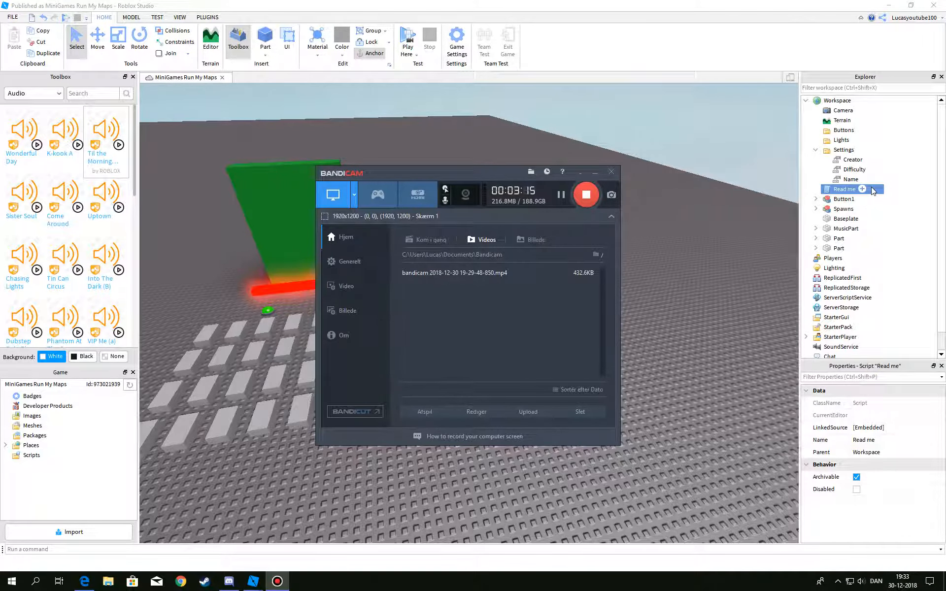
pyautogui.doubleClick(844, 189)
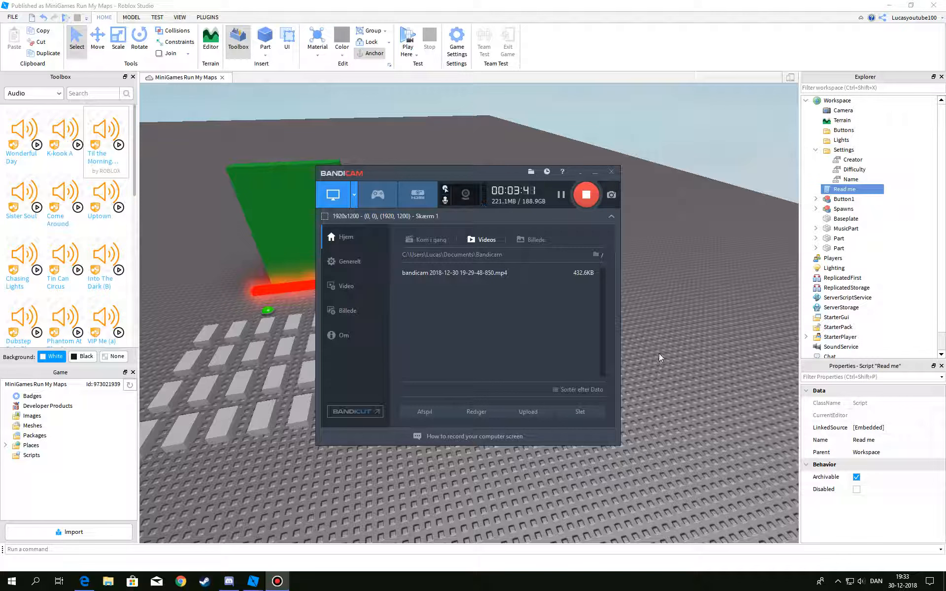
pyautogui.click(610, 171)
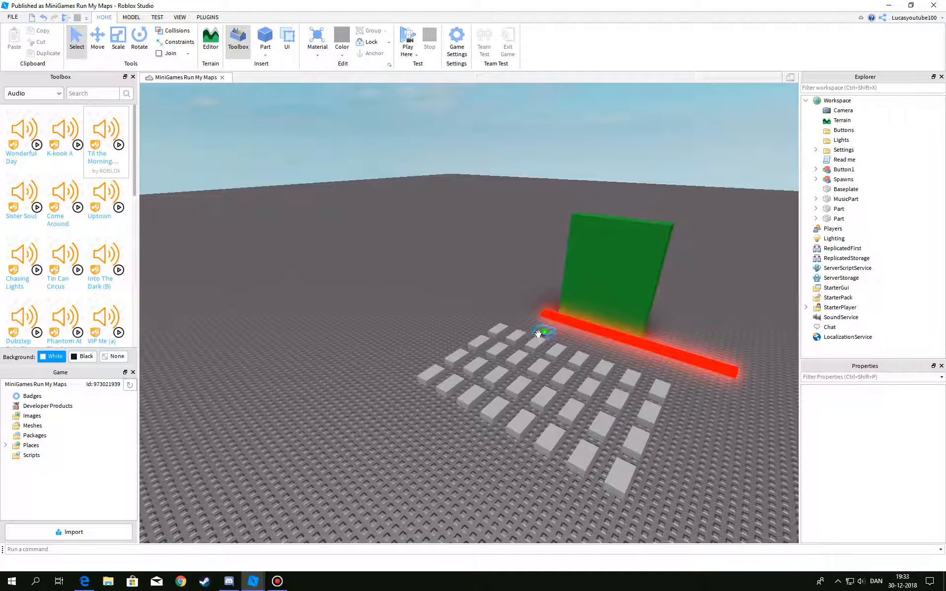
# - Move the Button1 model into the kit's Buttons folder
pyautogui.click(843, 169)
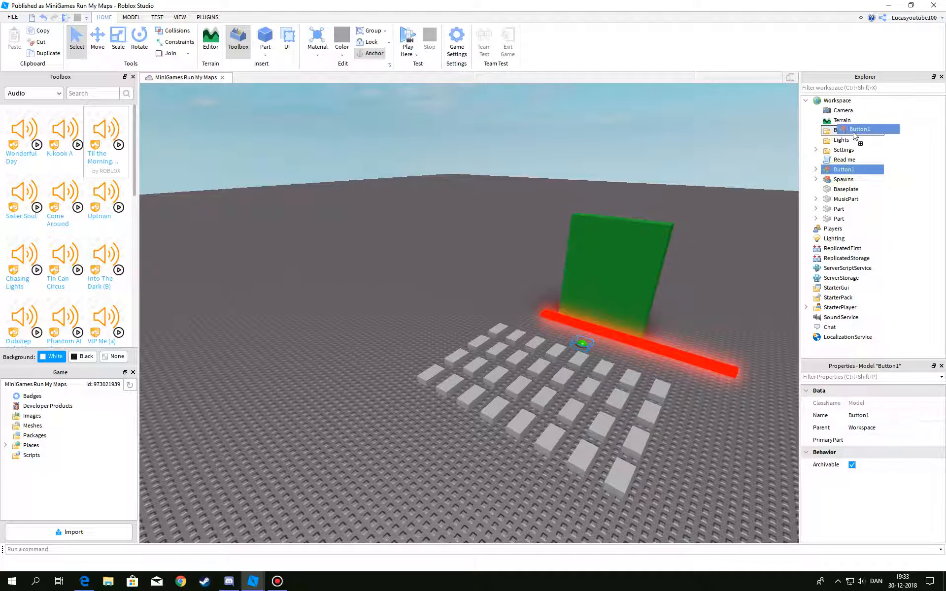
pyautogui.click(844, 180)
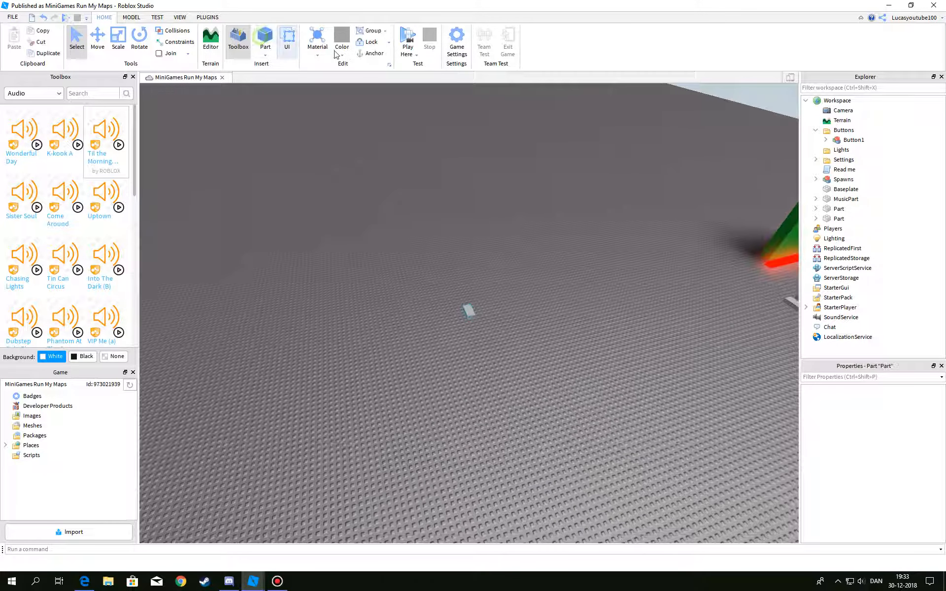
# - Make a Really red Neon part and scale it into the room's floor and walls
pyautogui.click(316, 39)
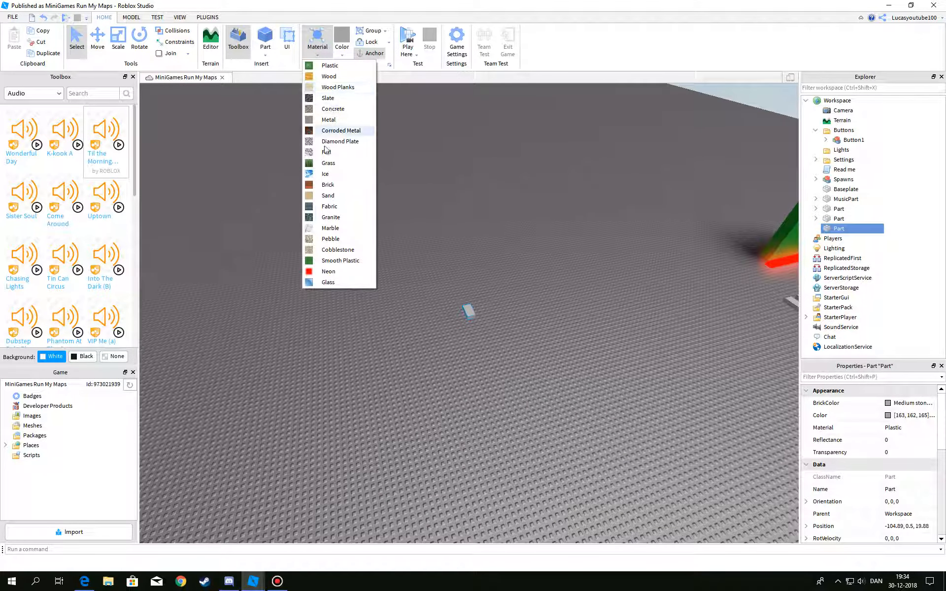
pyautogui.moveTo(340, 260)
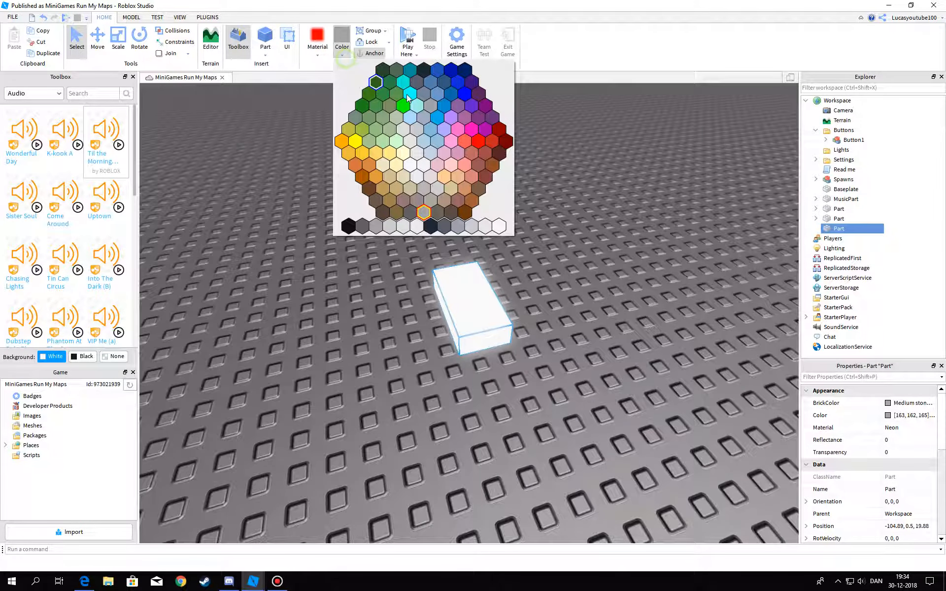
pyautogui.click(463, 138)
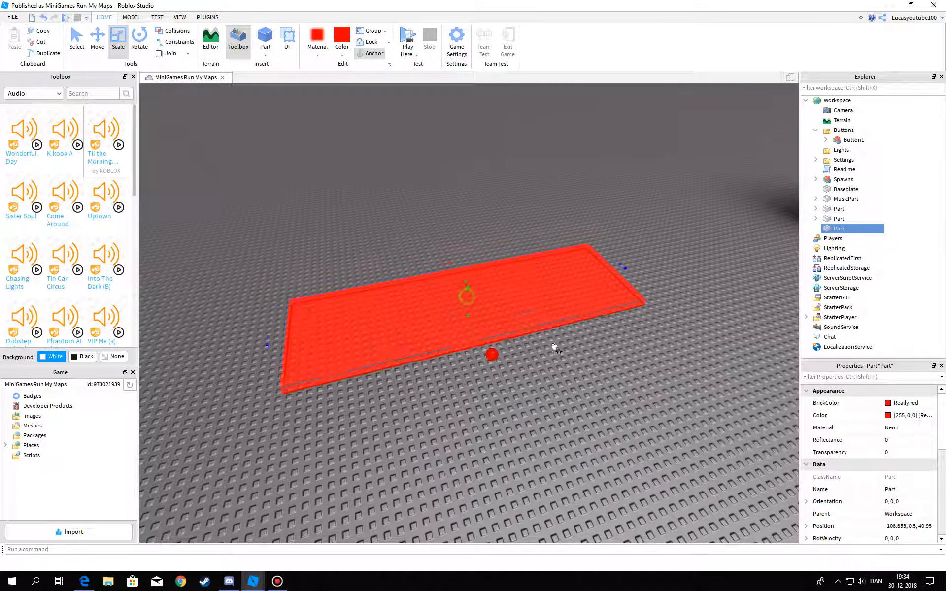
pyautogui.click(49, 53)
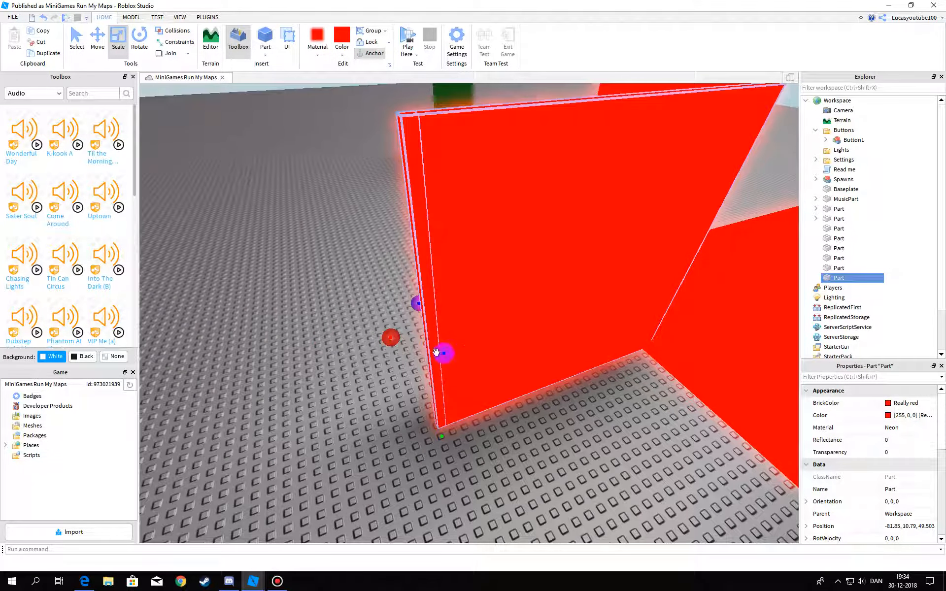
pyautogui.click(48, 53)
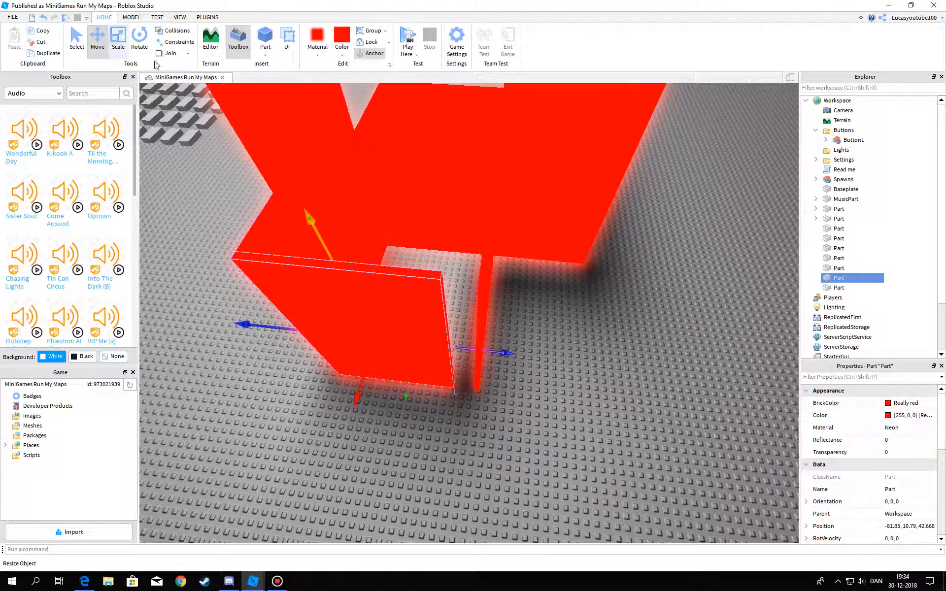
# - Turn off CanCollide on the green door part while resizing another neon wall
pyautogui.click(117, 40)
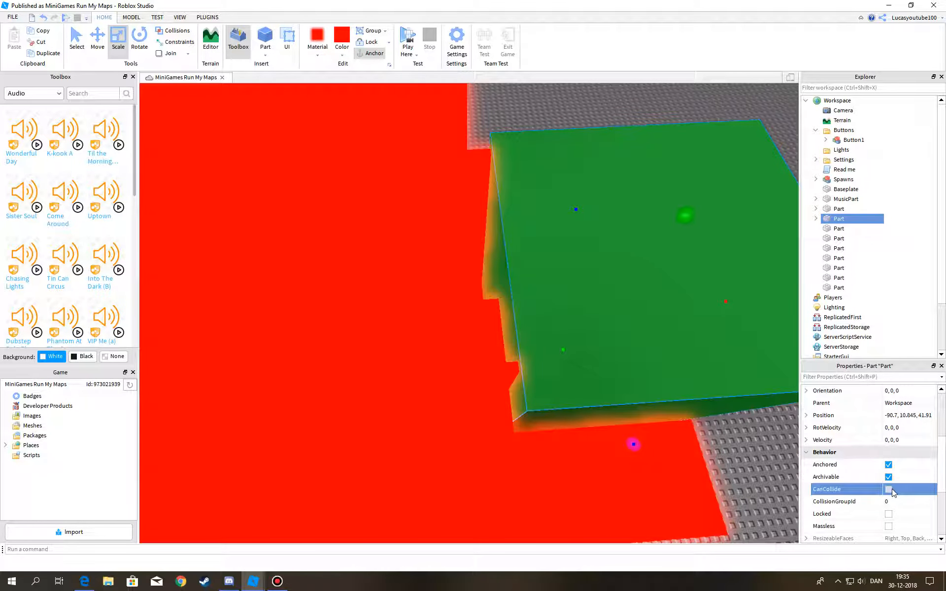
pyautogui.click(888, 489)
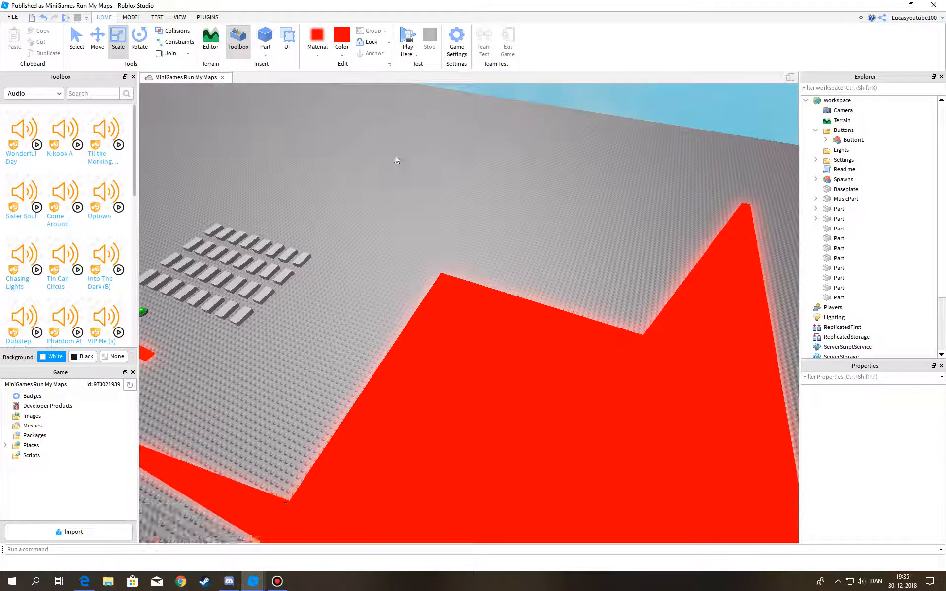
# - Insert a Wooden Crate model from the Toolbox, position it on the red floor and duplicate it
pyautogui.click(34, 93)
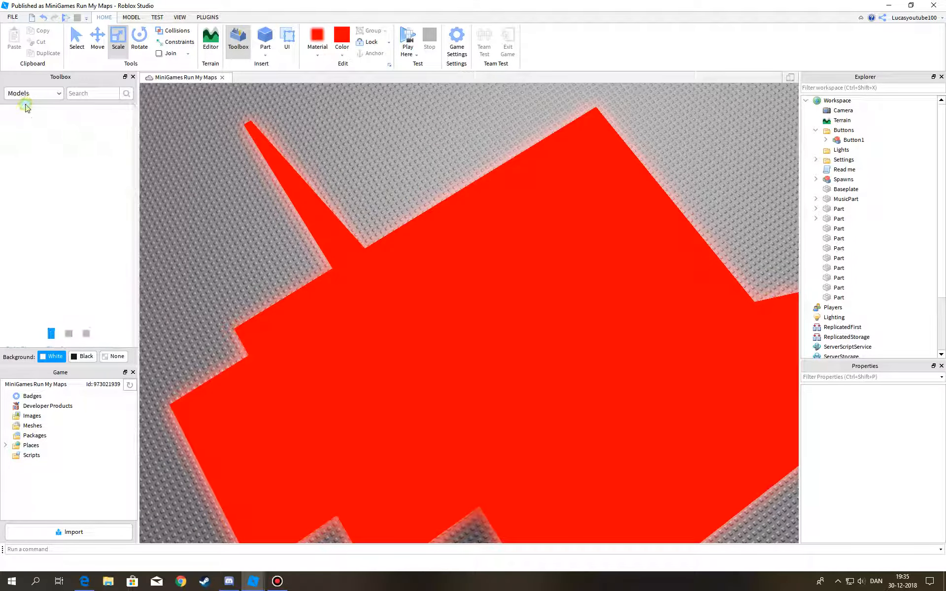
pyautogui.moveTo(68, 159)
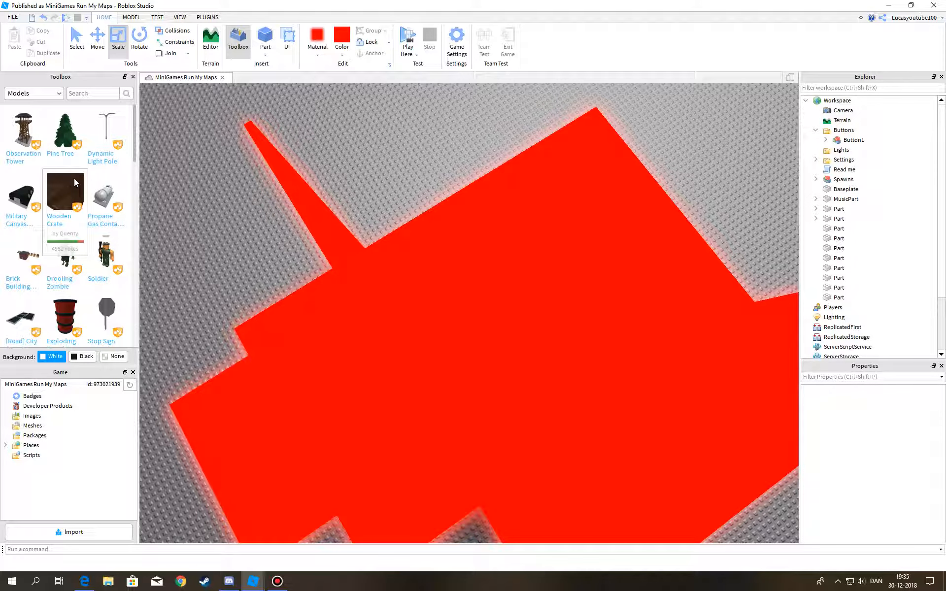
pyautogui.click(65, 199)
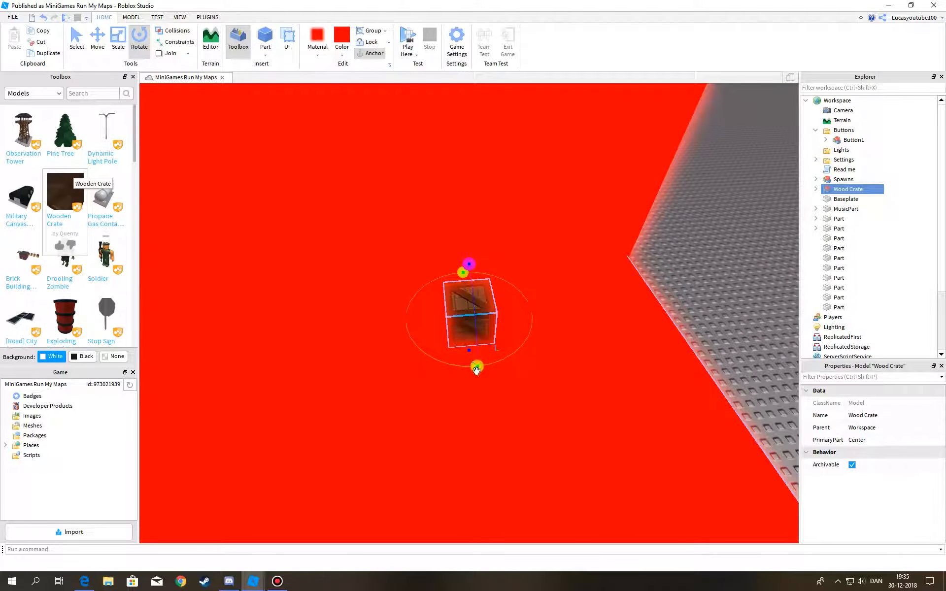
pyautogui.click(98, 39)
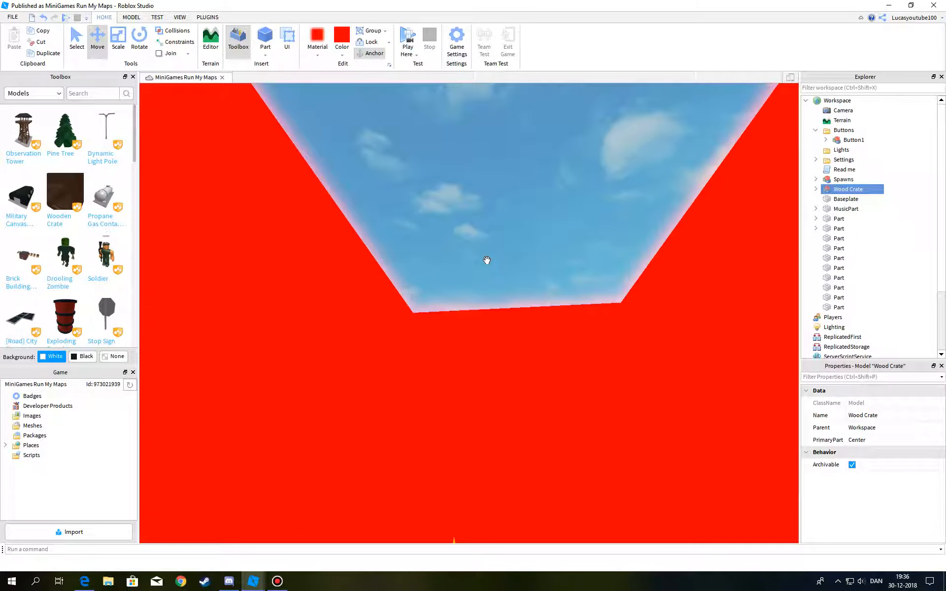
pyautogui.click(840, 228)
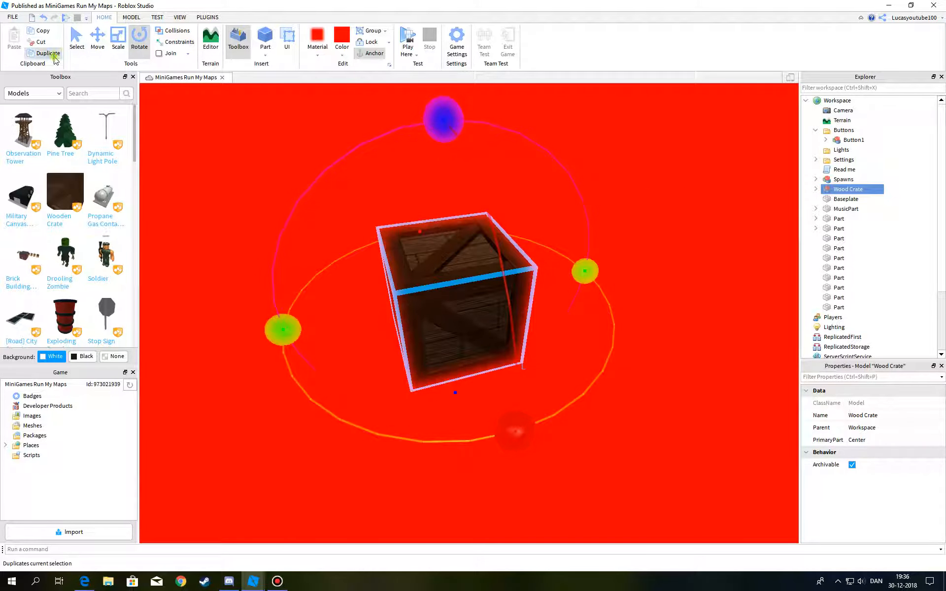
pyautogui.click(97, 37)
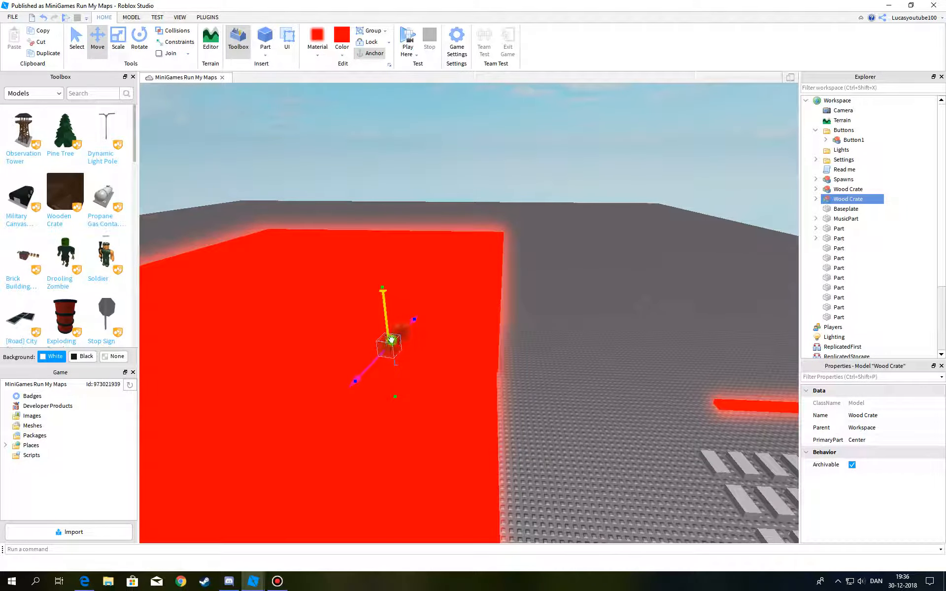
# - Place a thin Part across the room floor and recolour it dark red
pyautogui.click(840, 239)
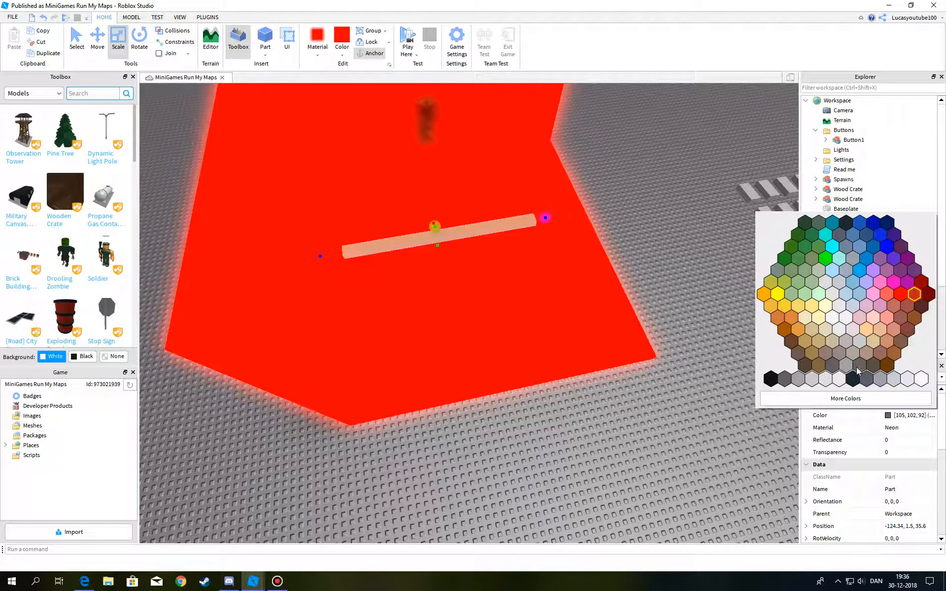
pyautogui.click(927, 294)
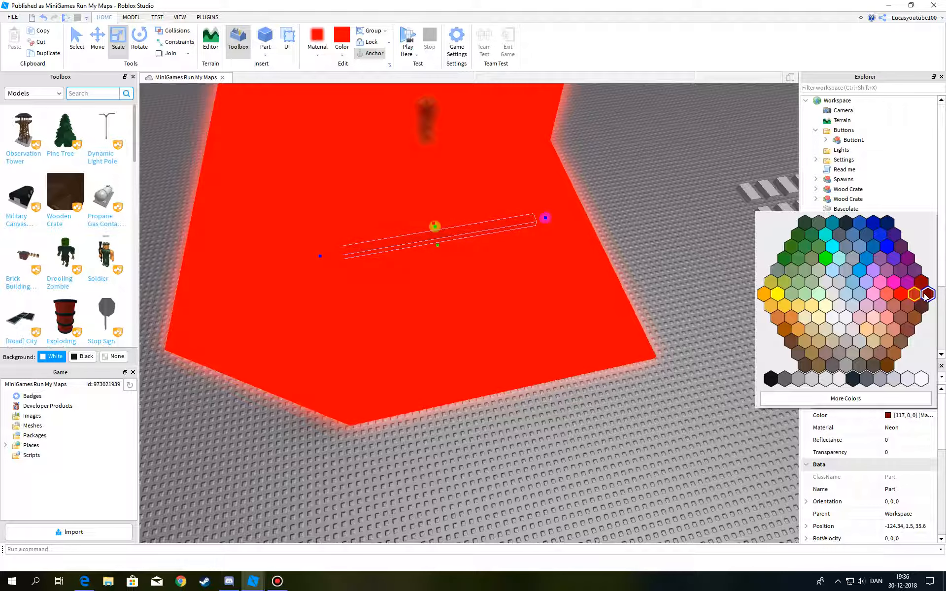
pyautogui.click(927, 294)
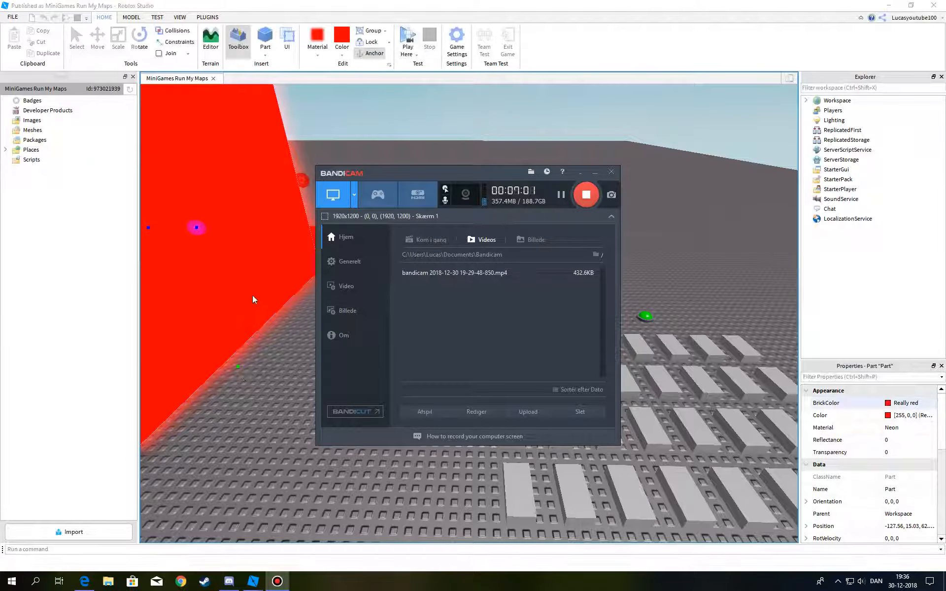
# - Run a quick play test of the red neon map and stop it again
pyautogui.click(407, 43)
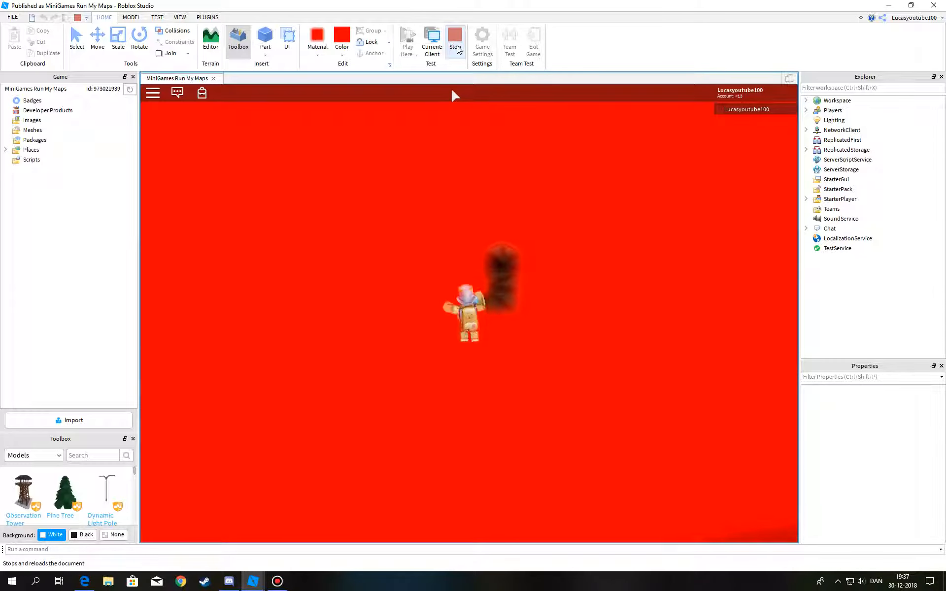
pyautogui.click(455, 39)
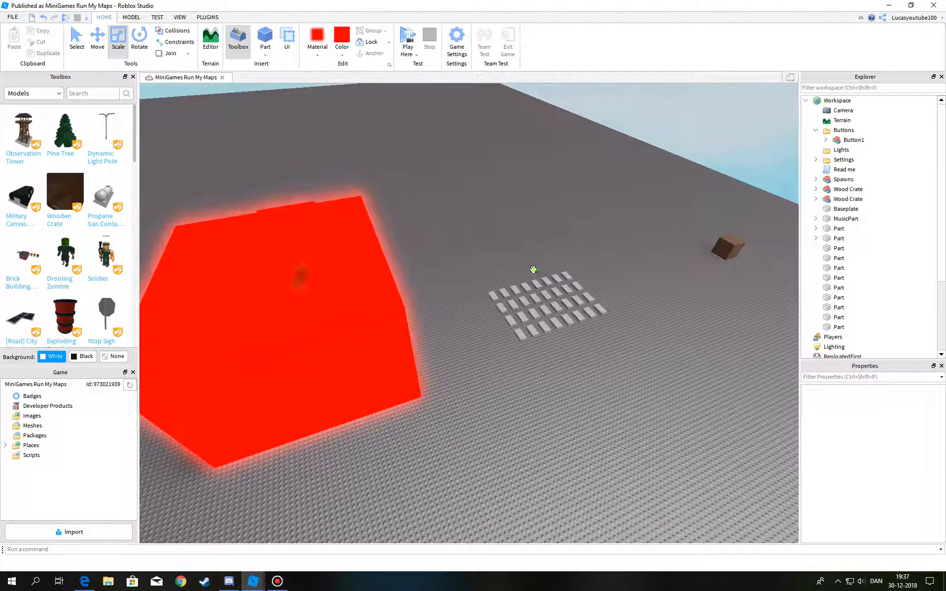
# - Move the Button1 and Spawns models inside the room and expand Button1's Light contents
pyautogui.click(853, 140)
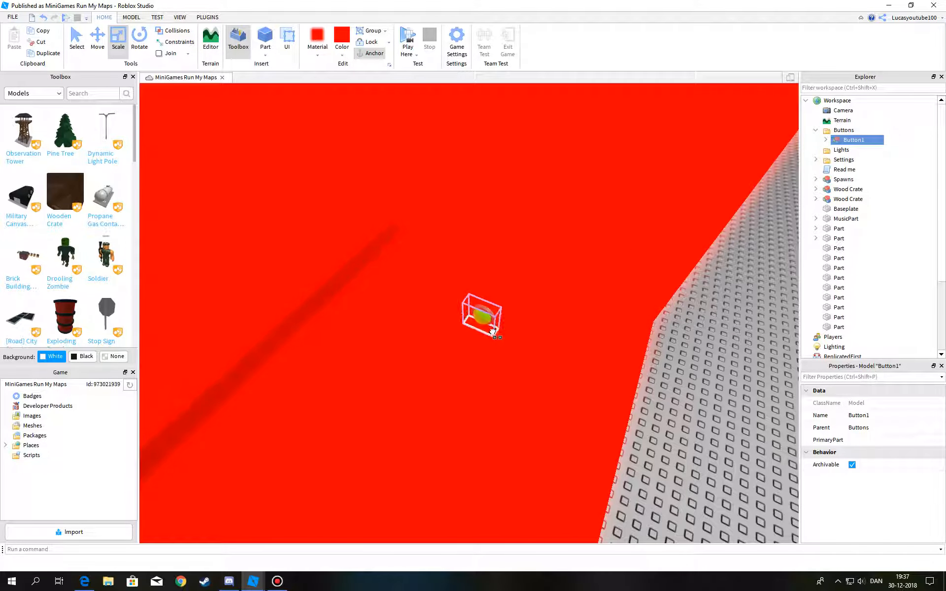
pyautogui.click(98, 40)
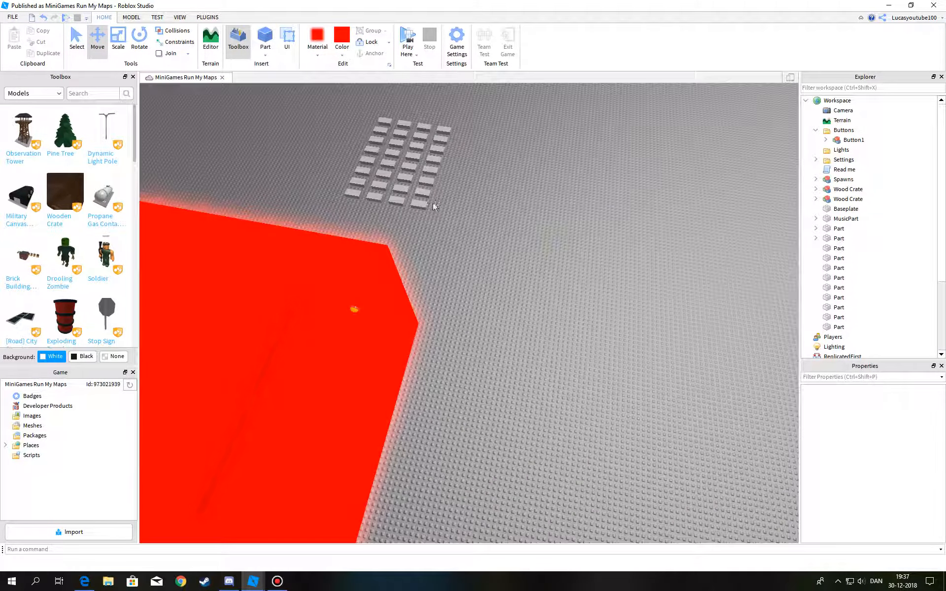
pyautogui.click(843, 180)
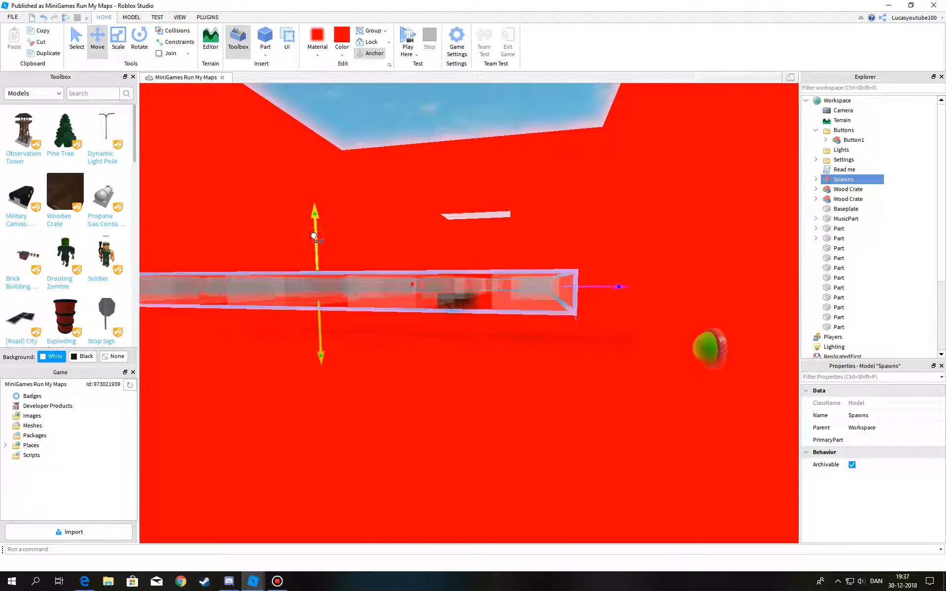
pyautogui.click(48, 54)
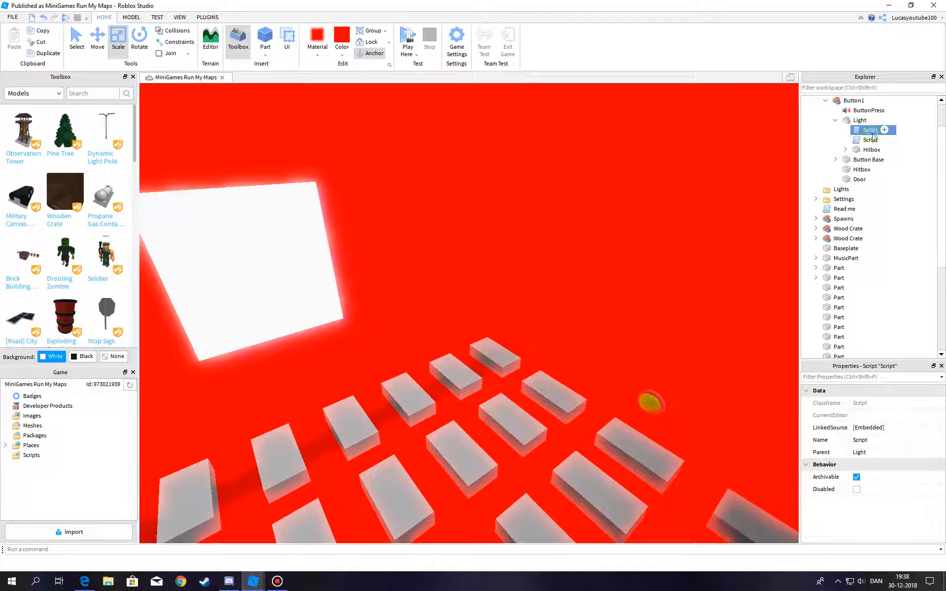
# - Edit the Light script's CanCollide value from true toward false, then close the script
pyautogui.doubleClick(870, 140)
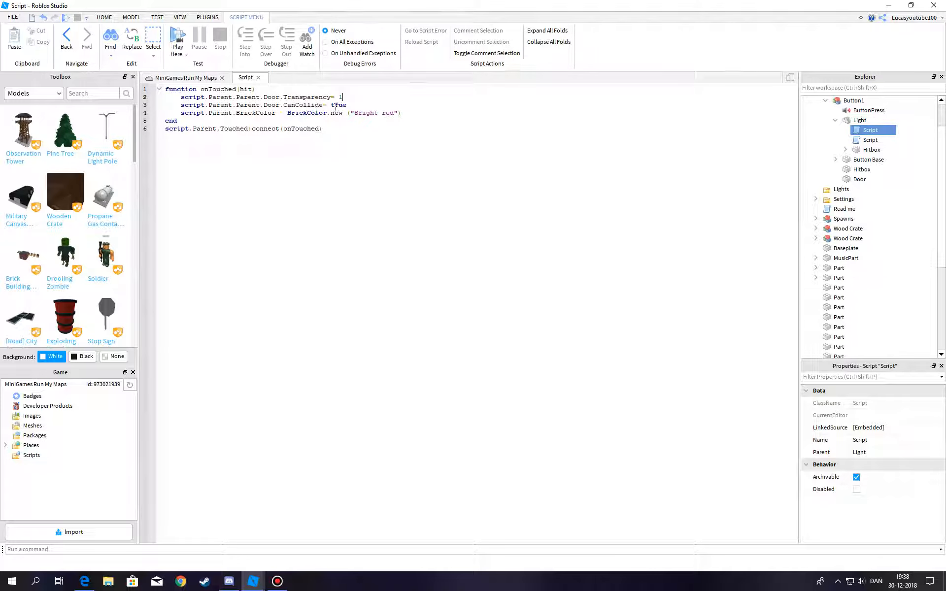
pyautogui.doubleClick(338, 104)
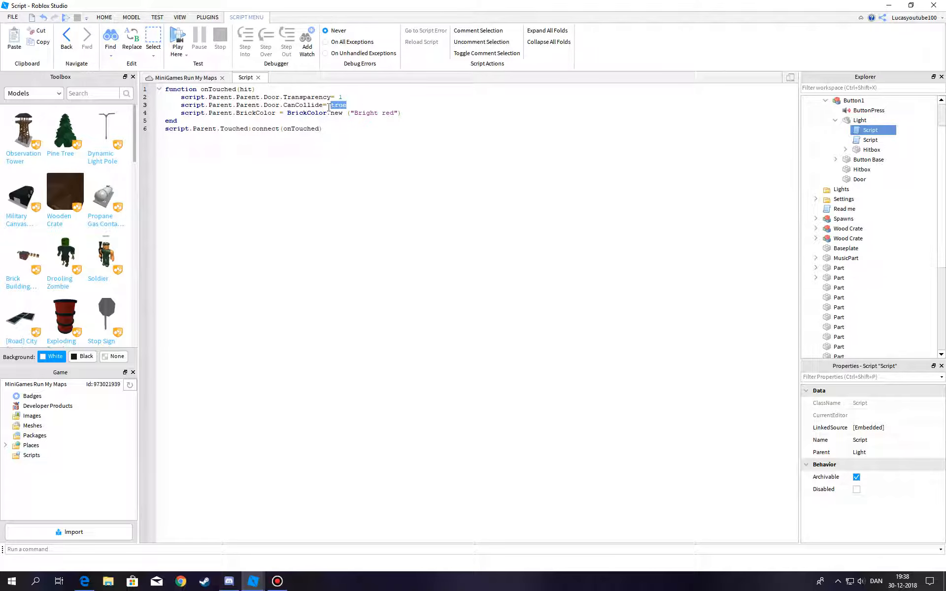
pyautogui.write('fr')
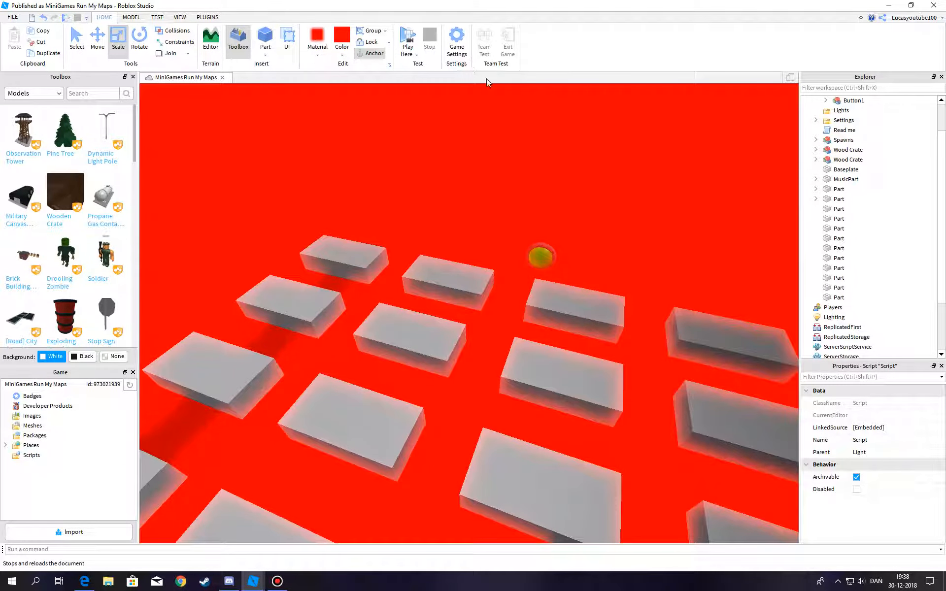
pyautogui.click(844, 139)
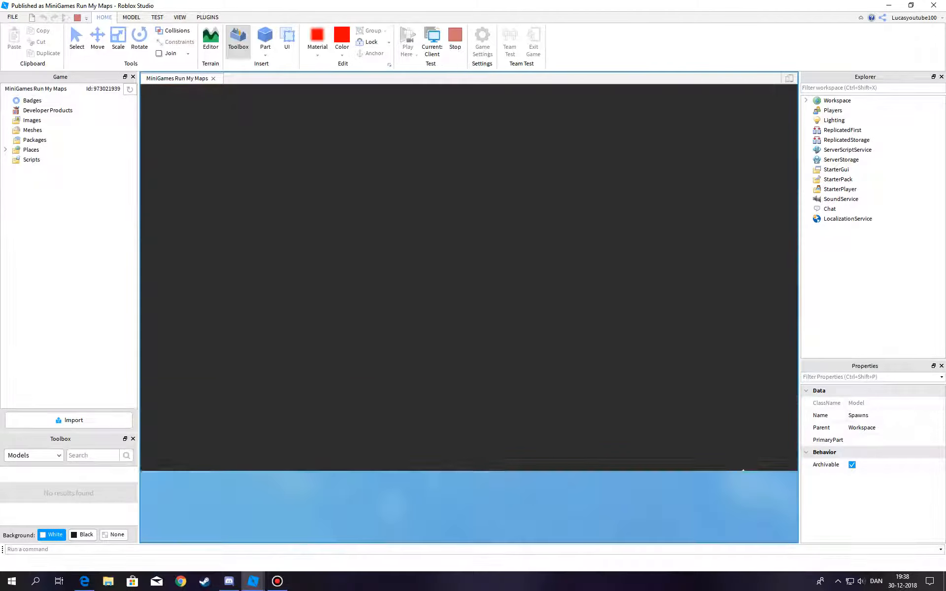
pyautogui.click(408, 41)
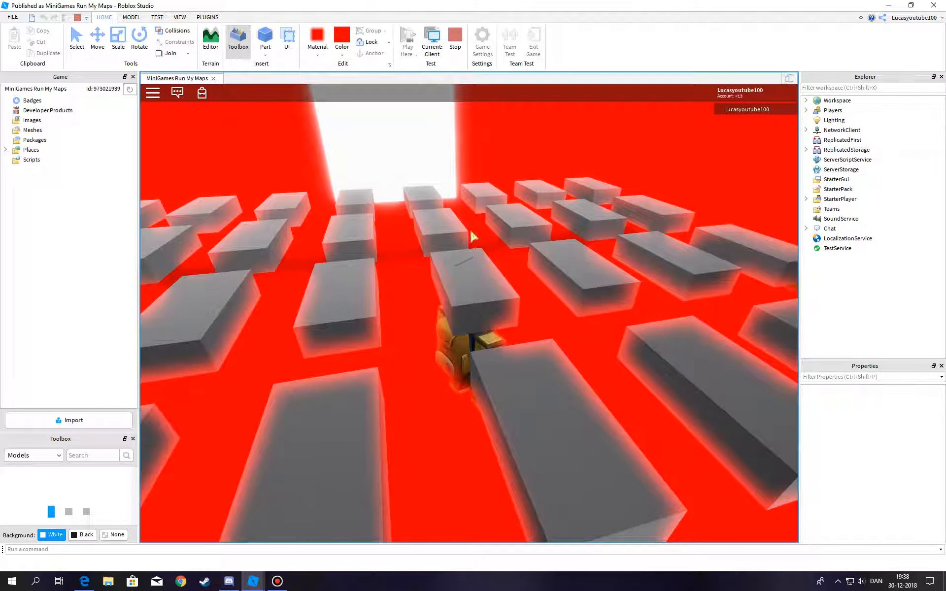
pyautogui.click(455, 37)
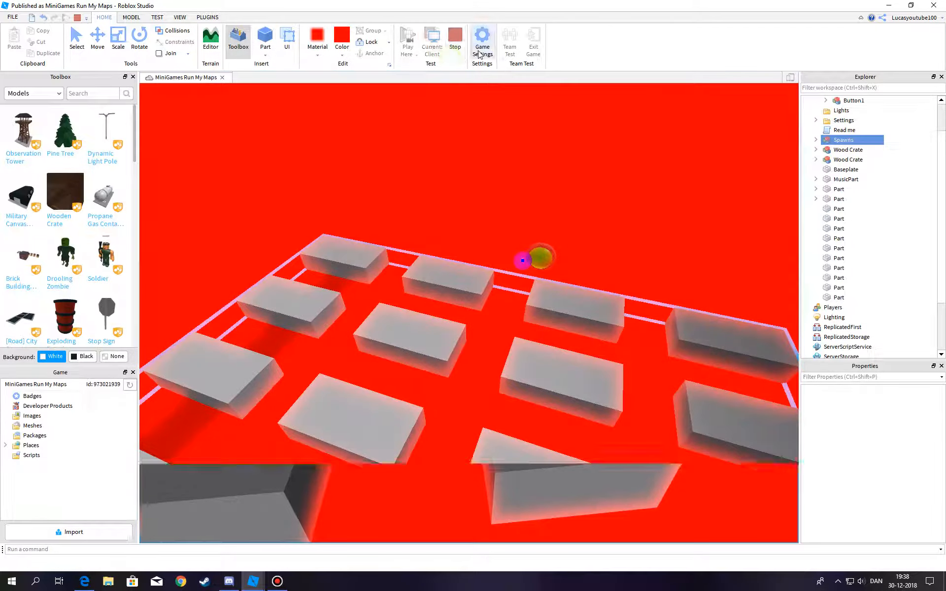
pyautogui.click(482, 40)
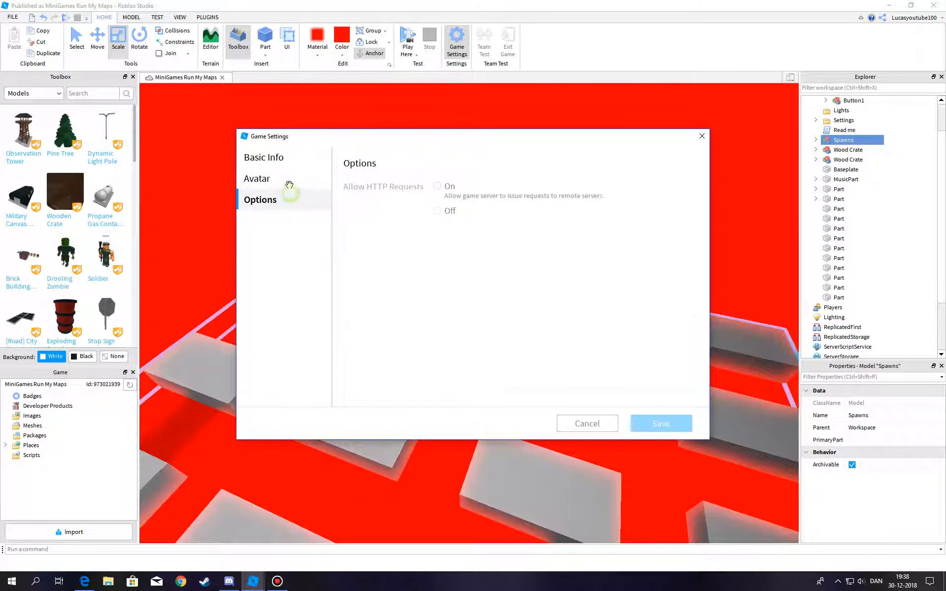
pyautogui.click(257, 179)
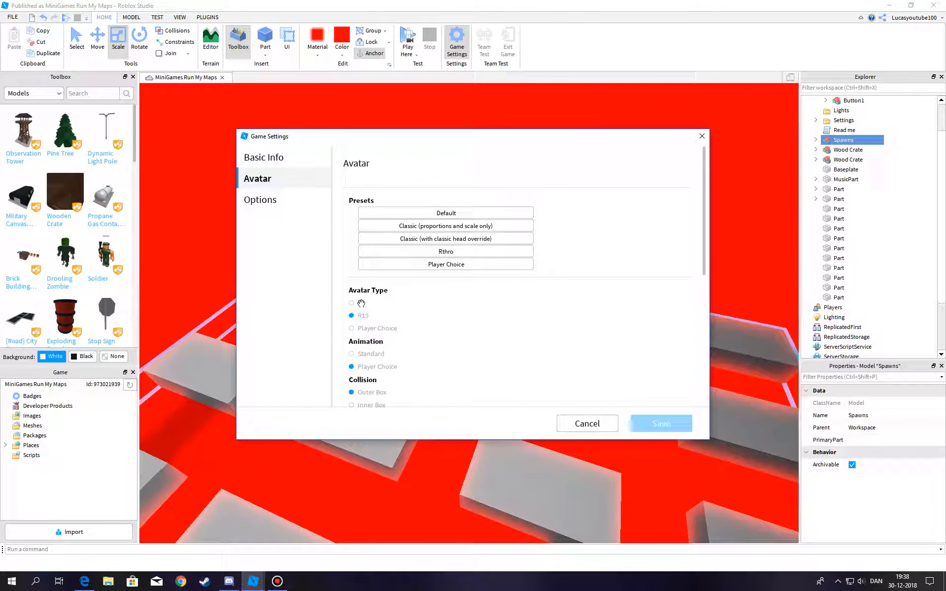
pyautogui.click(350, 303)
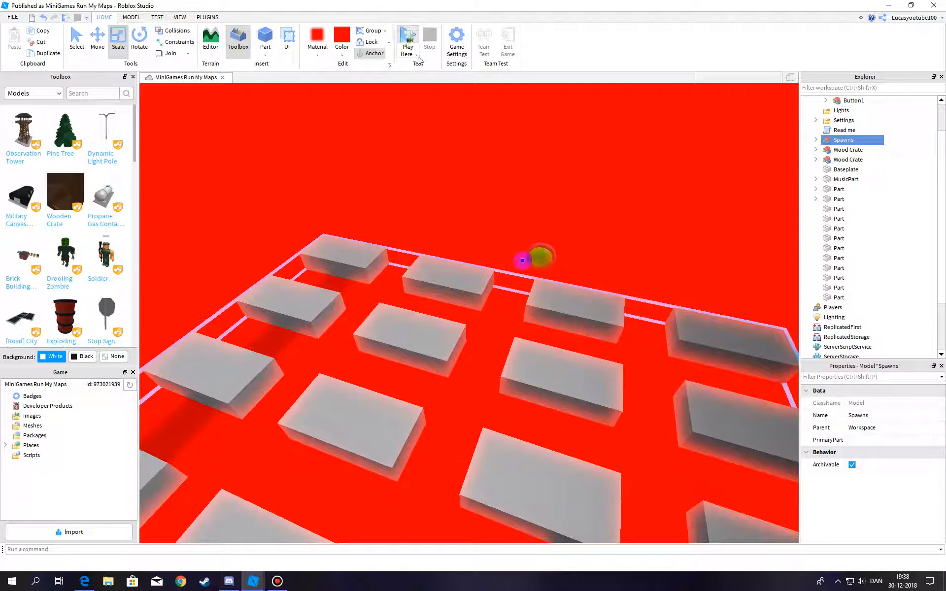
pyautogui.click(406, 42)
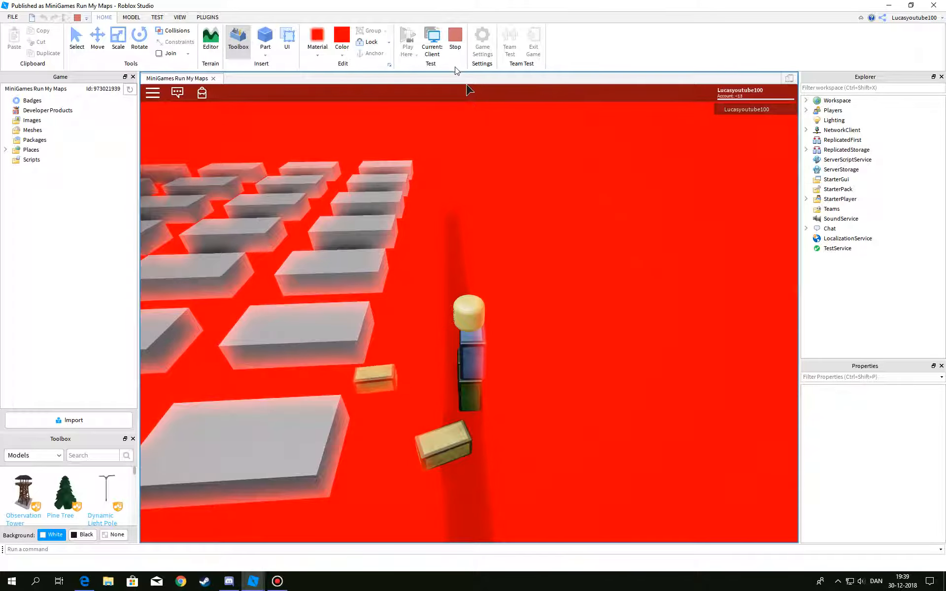
pyautogui.click(455, 42)
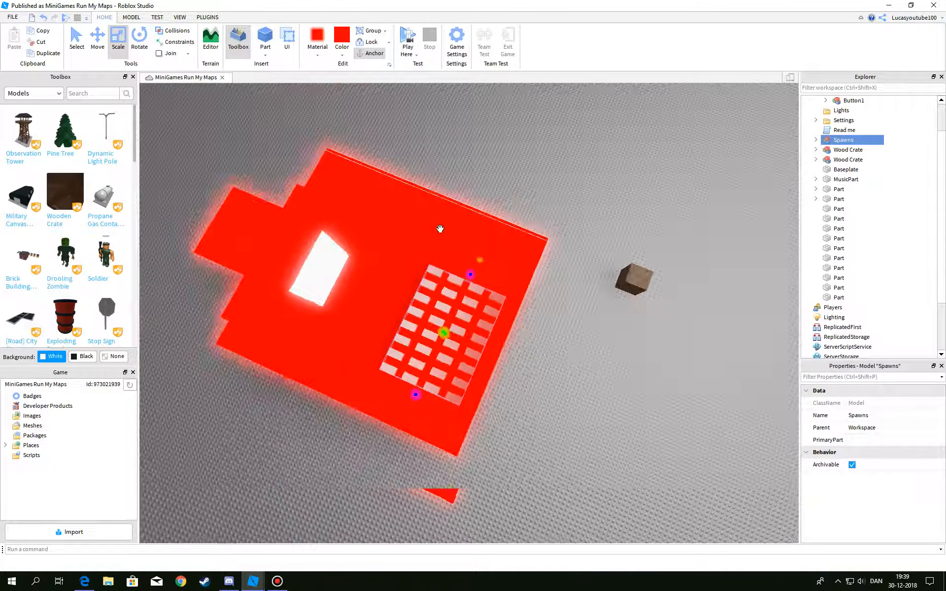
pyautogui.click(846, 179)
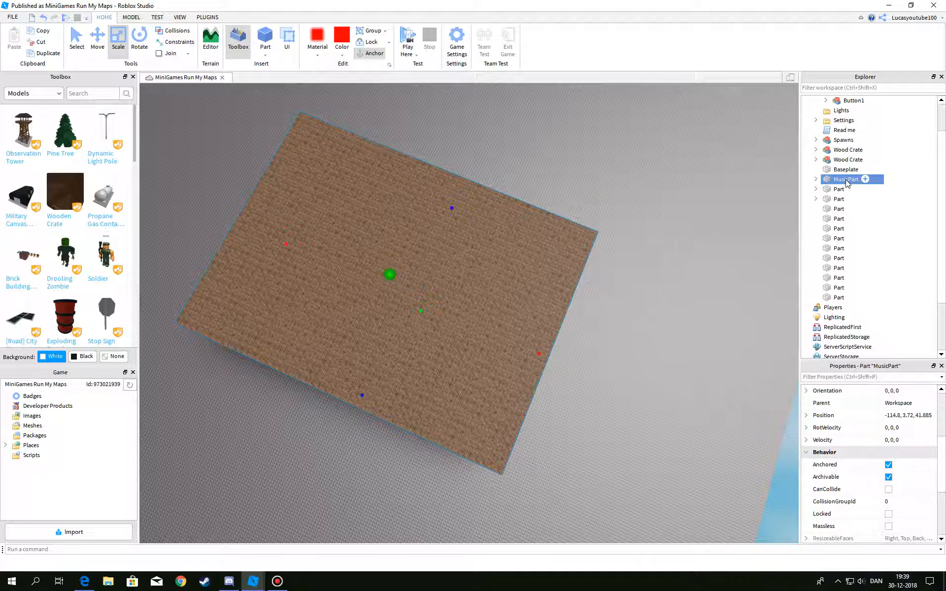
pyautogui.moveTo(855, 272)
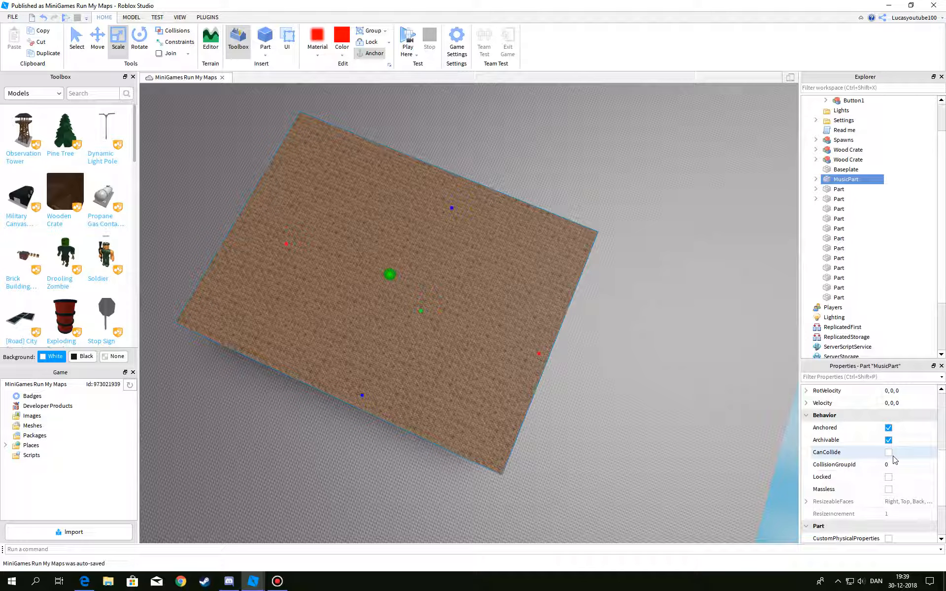
pyautogui.scroll(3)
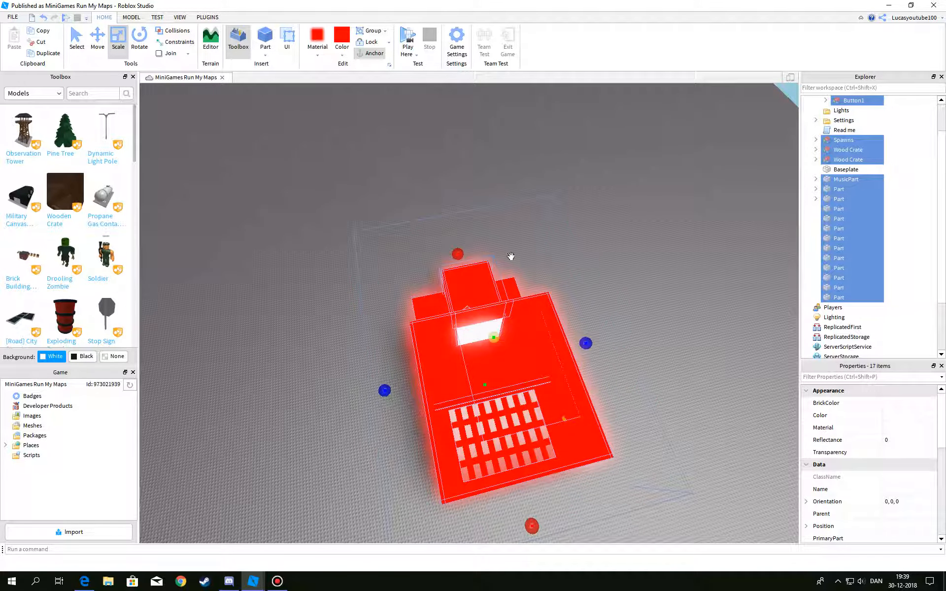
# - Group the map pieces into one model and expand its Spawns and Settings folders
pyautogui.click(841, 170)
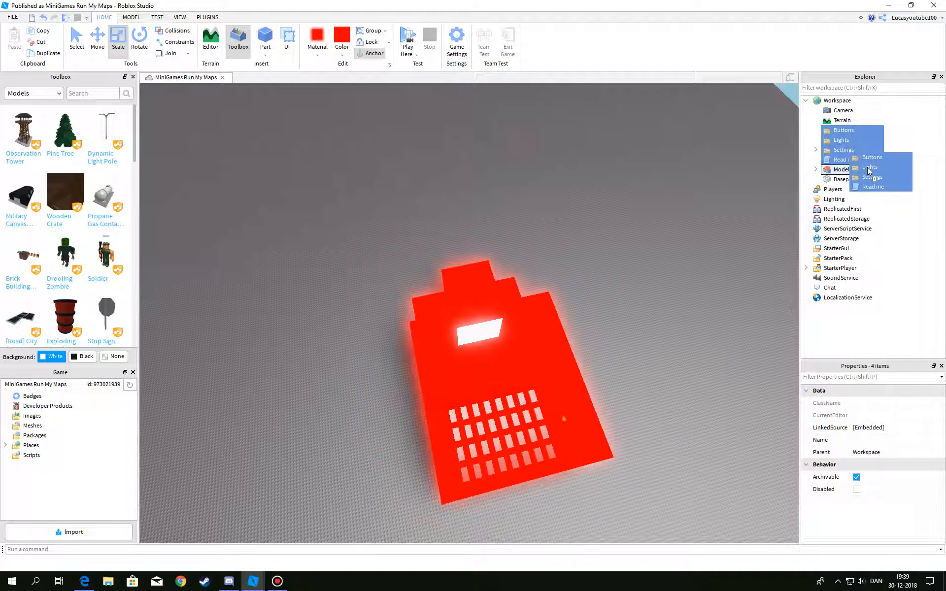
pyautogui.click(856, 168)
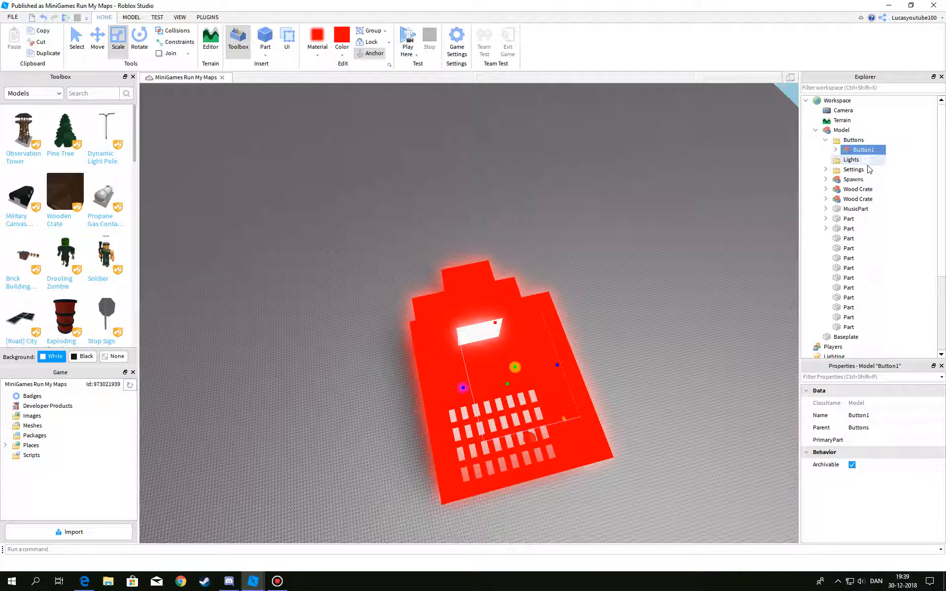
pyautogui.click(853, 179)
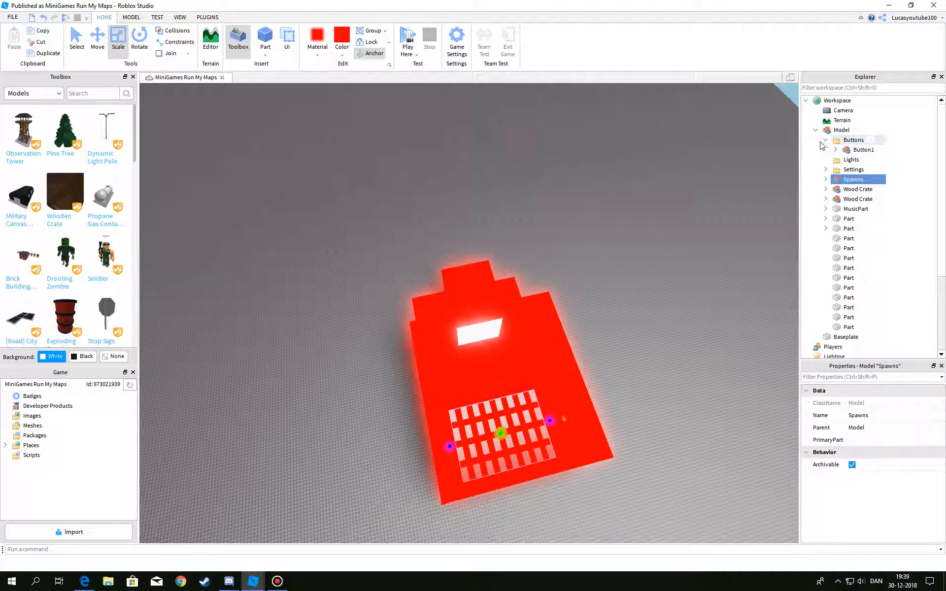
pyautogui.click(825, 140)
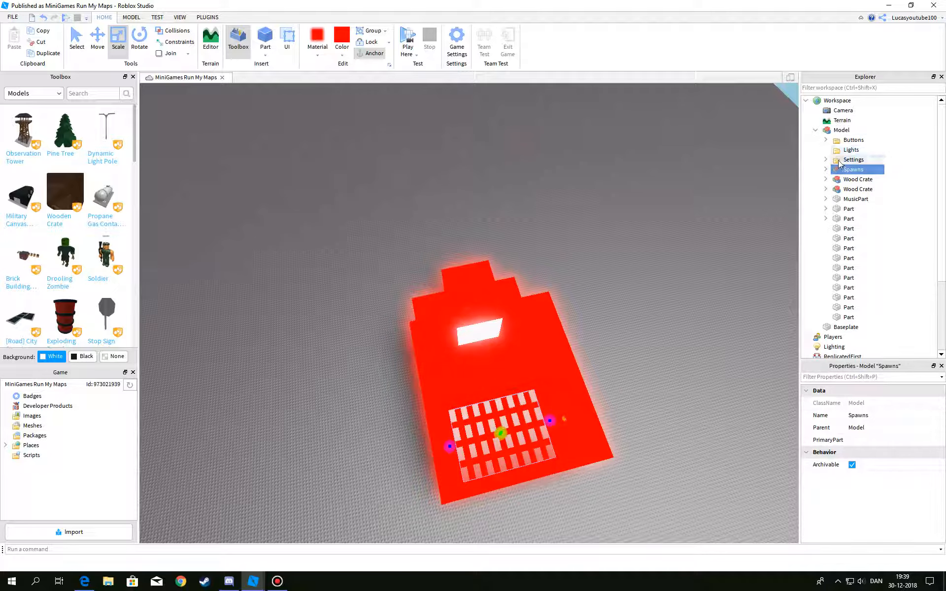
pyautogui.click(826, 160)
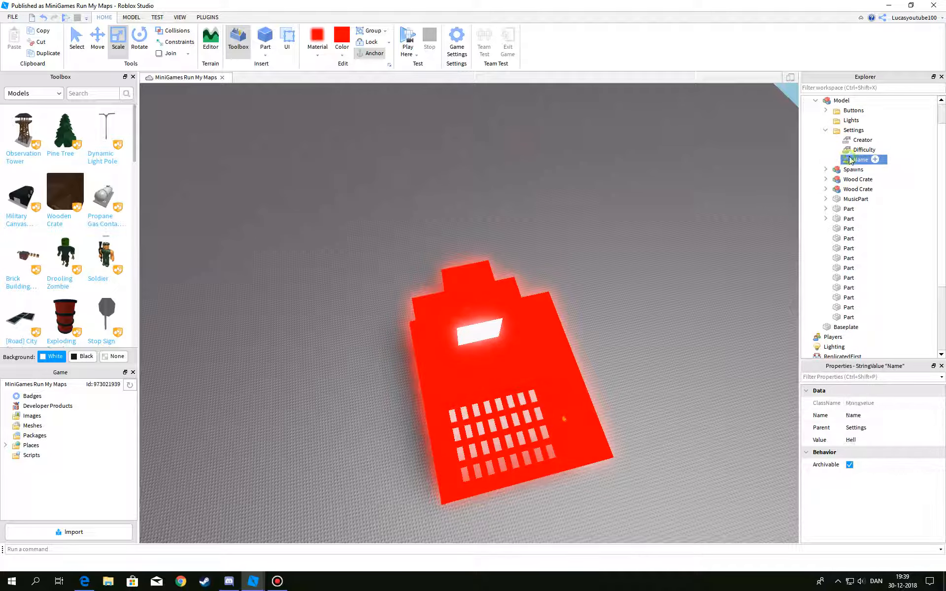
# - Review the Difficulty setting and set the Name StringValue to Test
pyautogui.click(862, 150)
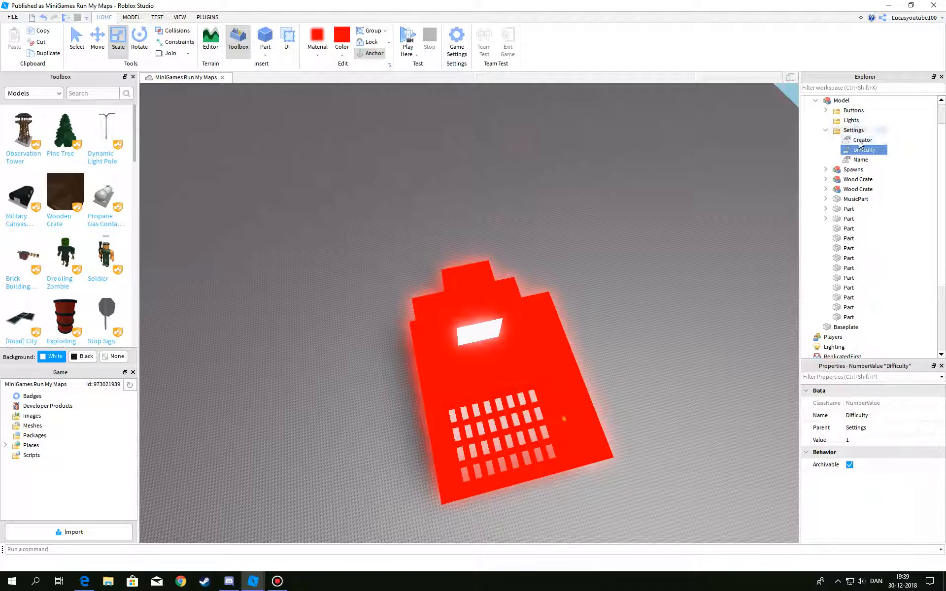
pyautogui.click(860, 160)
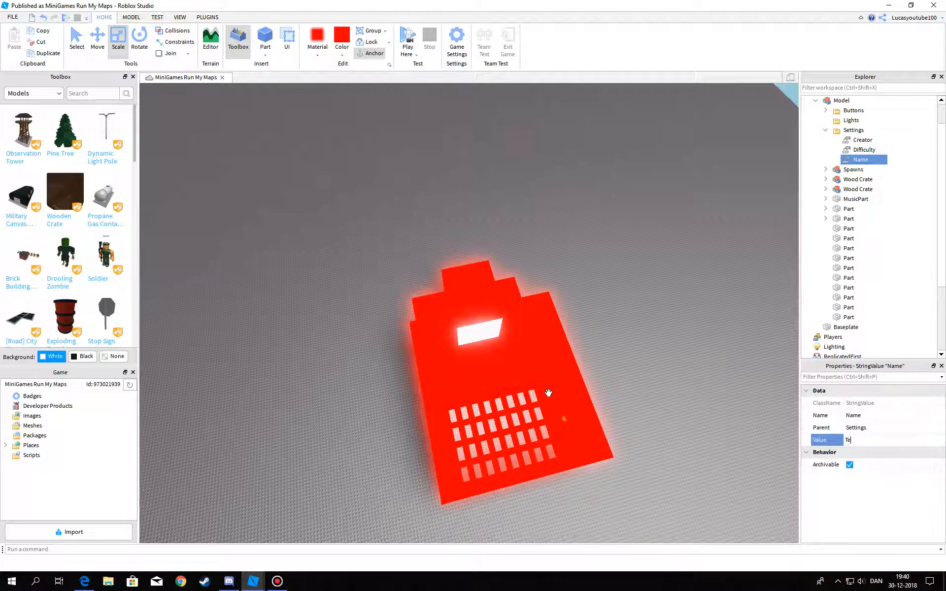
pyautogui.write('st')
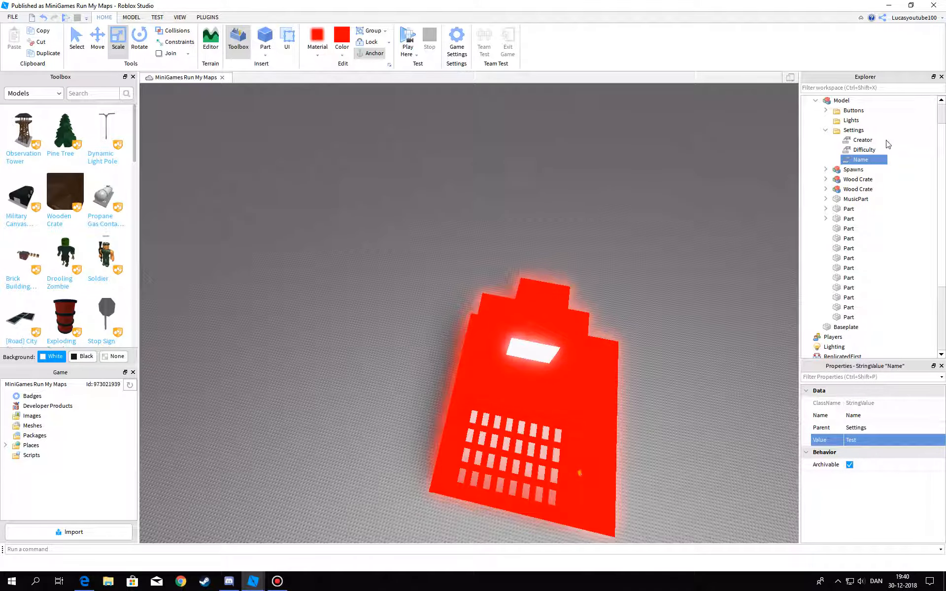
pyautogui.click(853, 130)
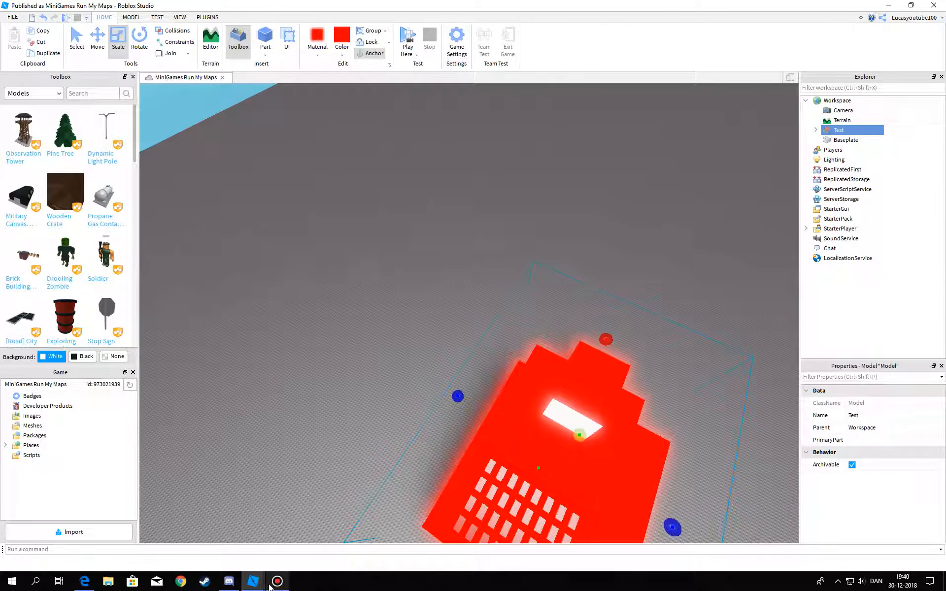
# - Copy the whole Test map model and switch to the [Alpha] Minigame Run place
pyautogui.click(252, 582)
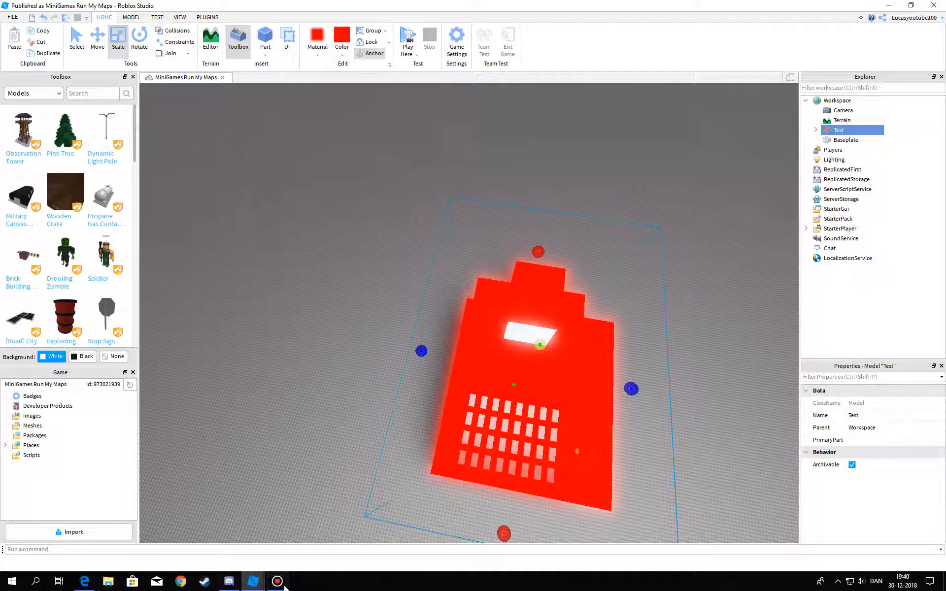
pyautogui.moveTo(278, 582)
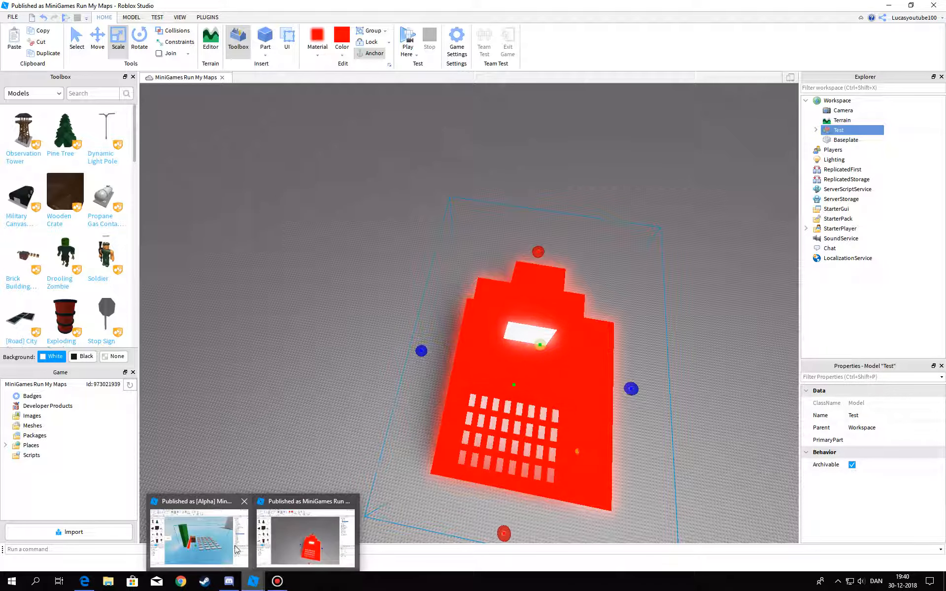
pyautogui.click(199, 539)
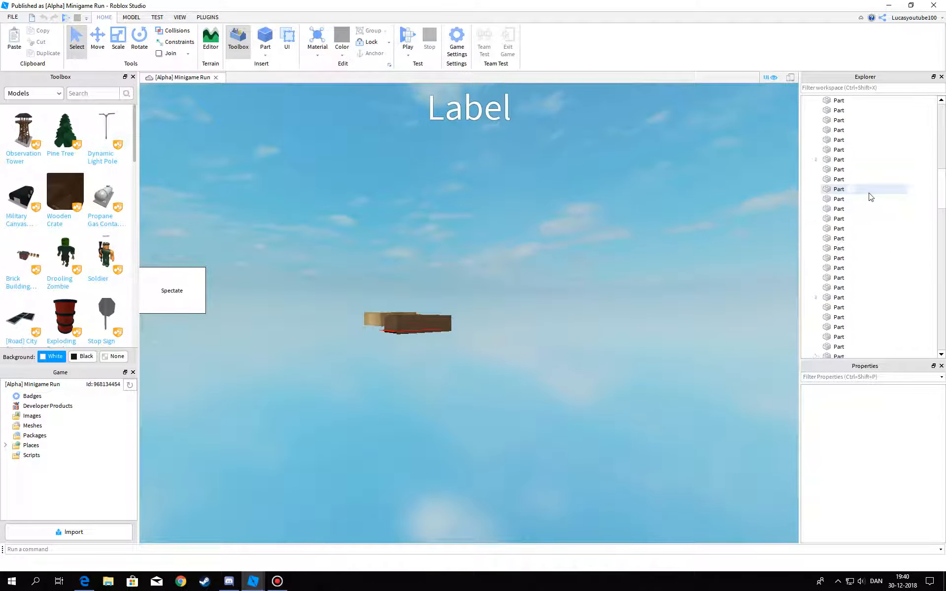
# - Paste the Test model into ReplicatedStorage > Games and start a play-test of the place
pyautogui.scroll(-3)
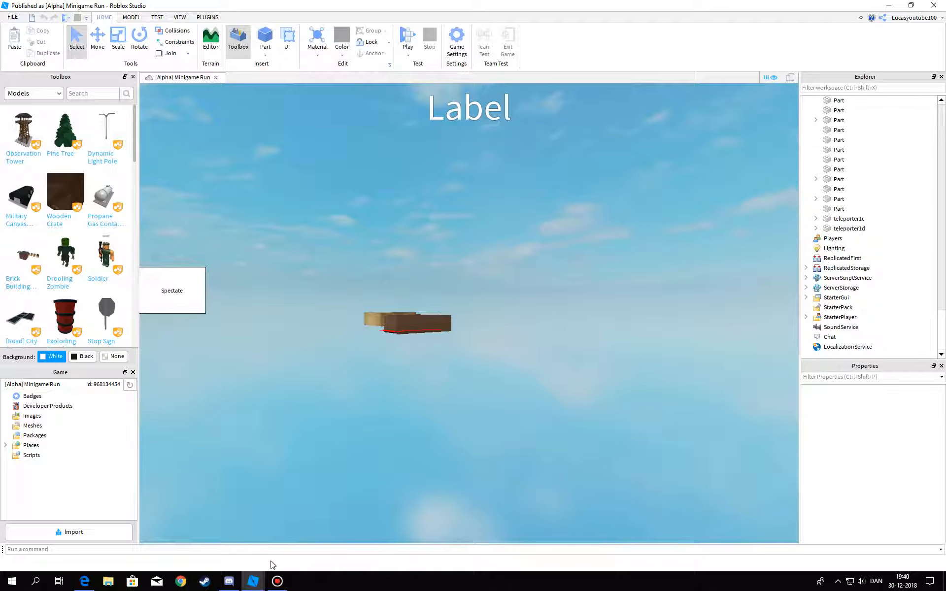
pyautogui.click(253, 582)
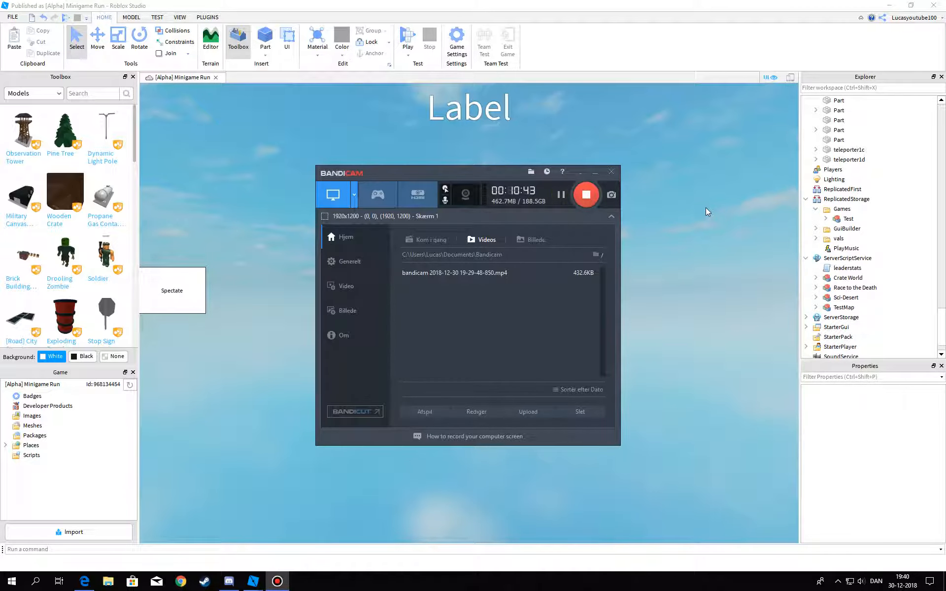
pyautogui.click(407, 37)
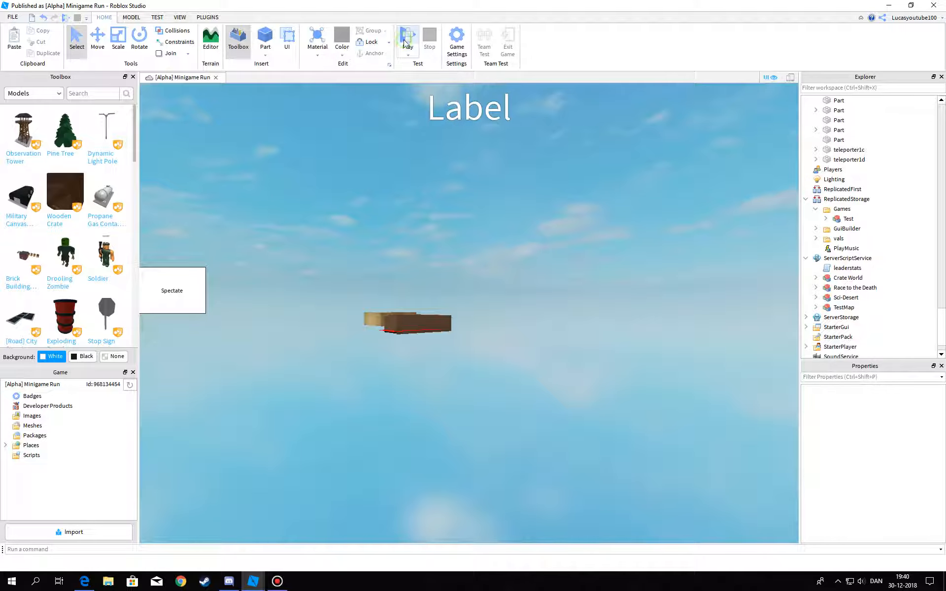
pyautogui.click(407, 39)
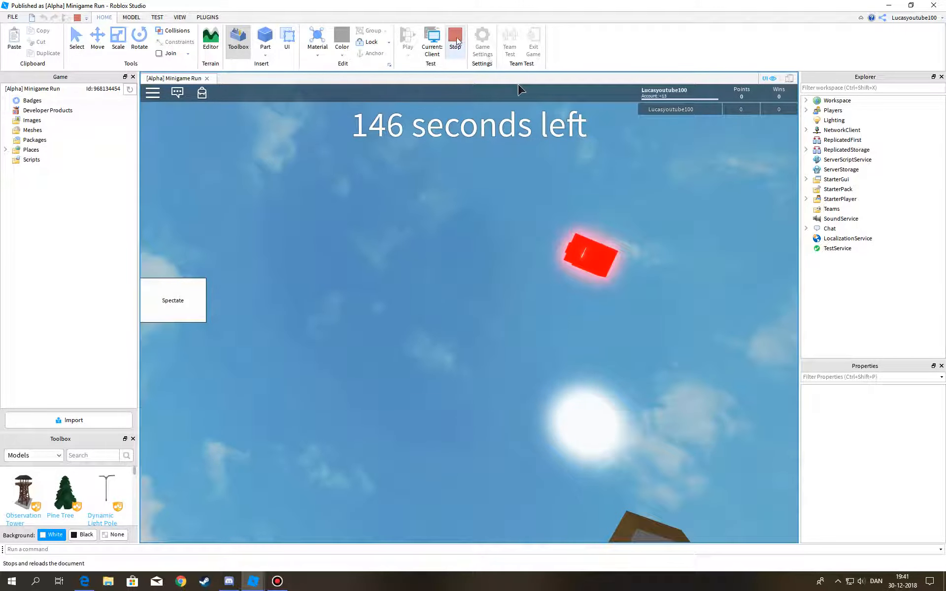
# - Stop the play-test, inspect the Test model's teleport parts, and remove the Workspace copy
pyautogui.click(455, 37)
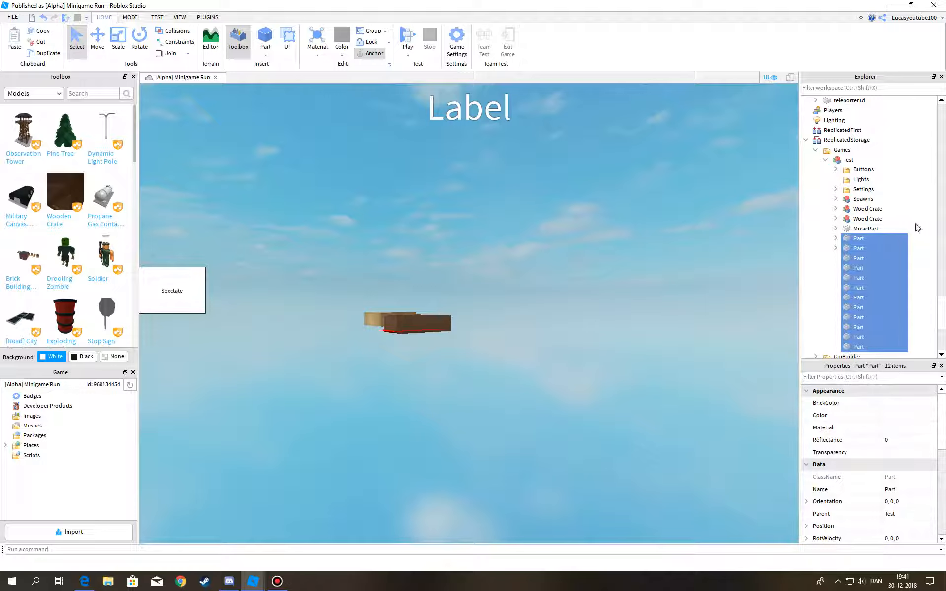
pyautogui.click(864, 199)
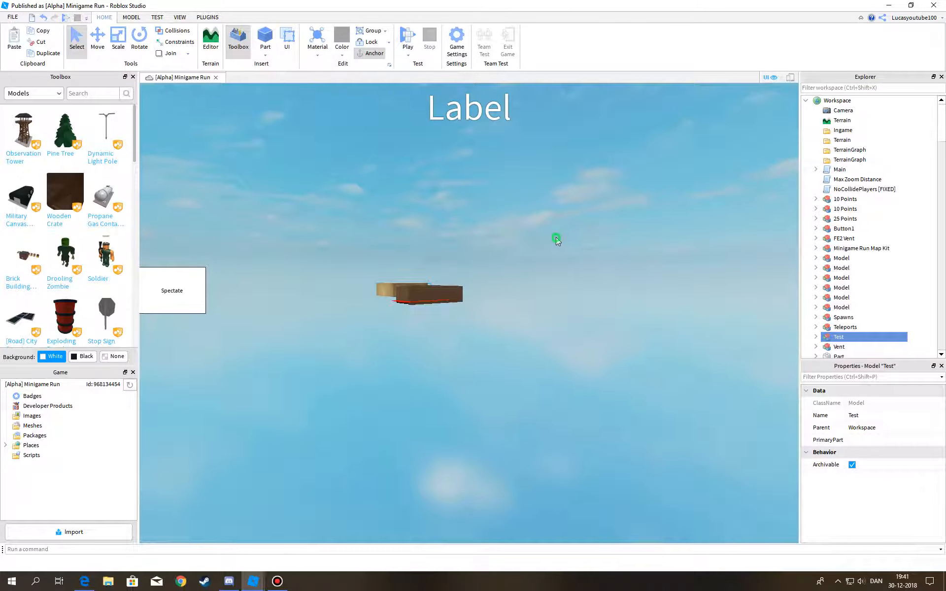
pyautogui.click(844, 316)
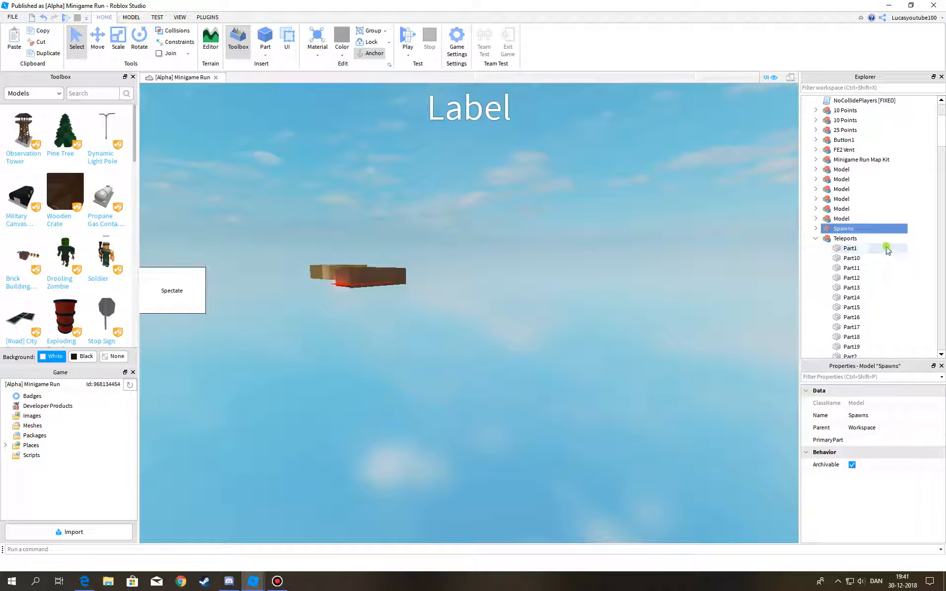
pyautogui.click(851, 249)
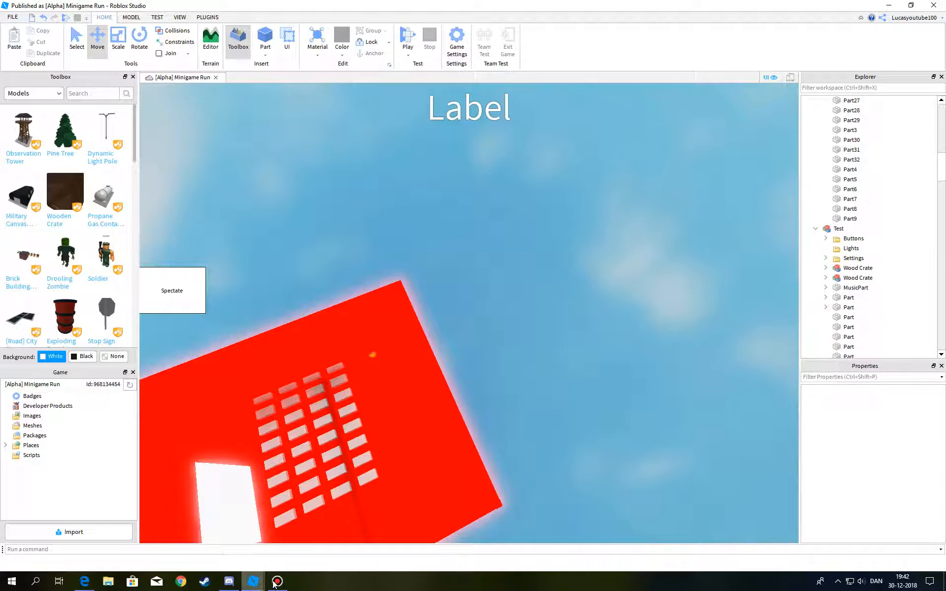
pyautogui.click(275, 581)
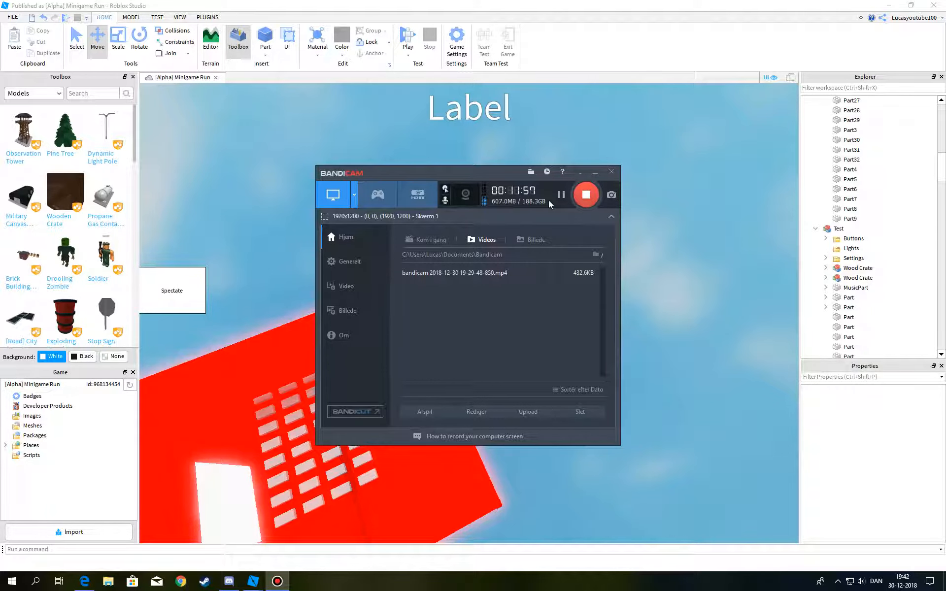
pyautogui.moveTo(560, 194)
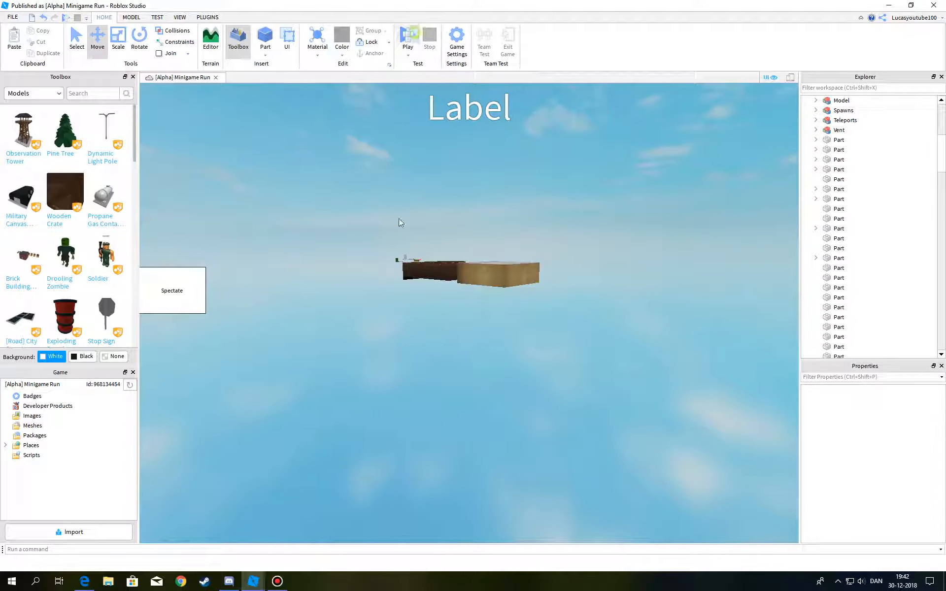
# - Play a full round on the red Test map, earning 35 points and 1 win
pyautogui.click(408, 41)
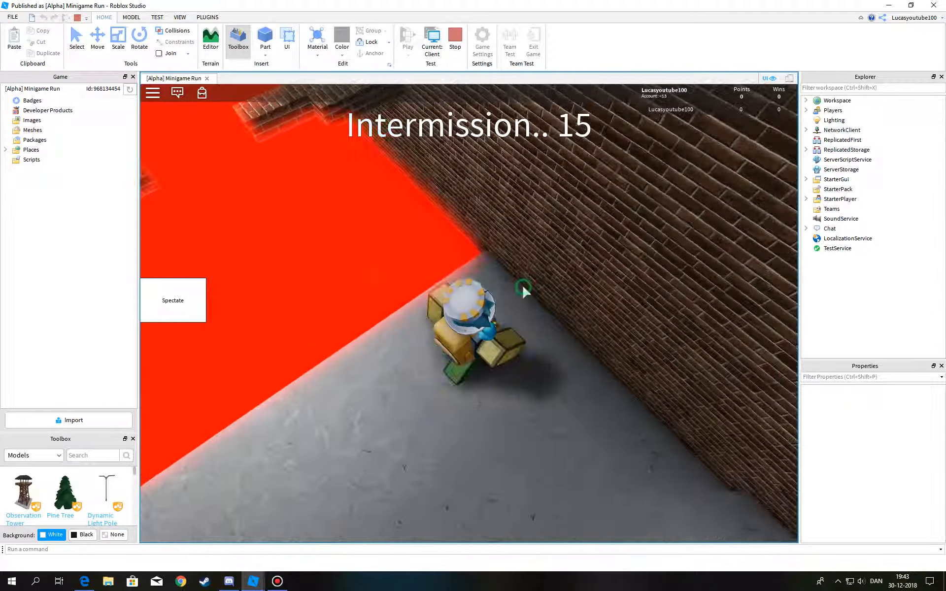
pyautogui.moveTo(524, 293)
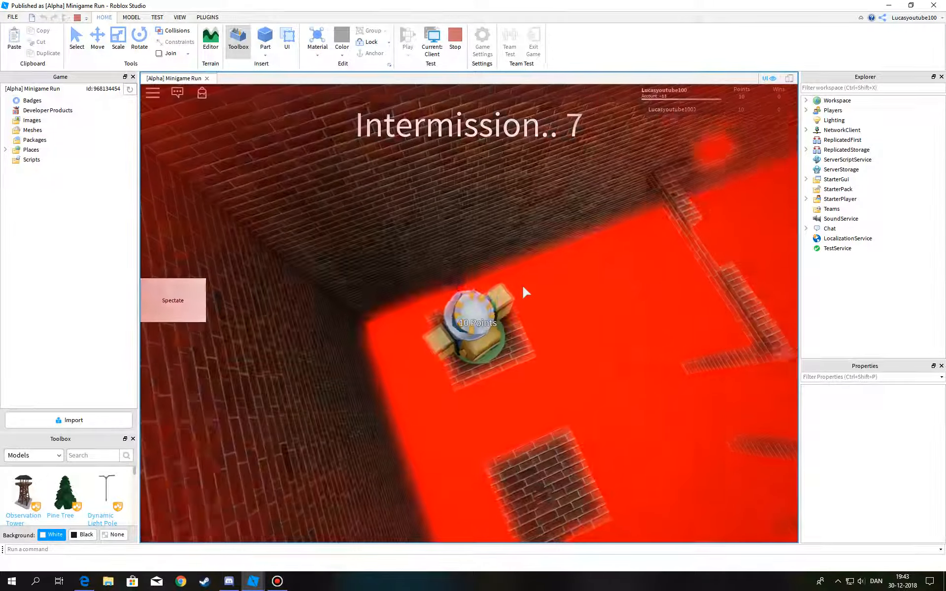
pyautogui.click(277, 581)
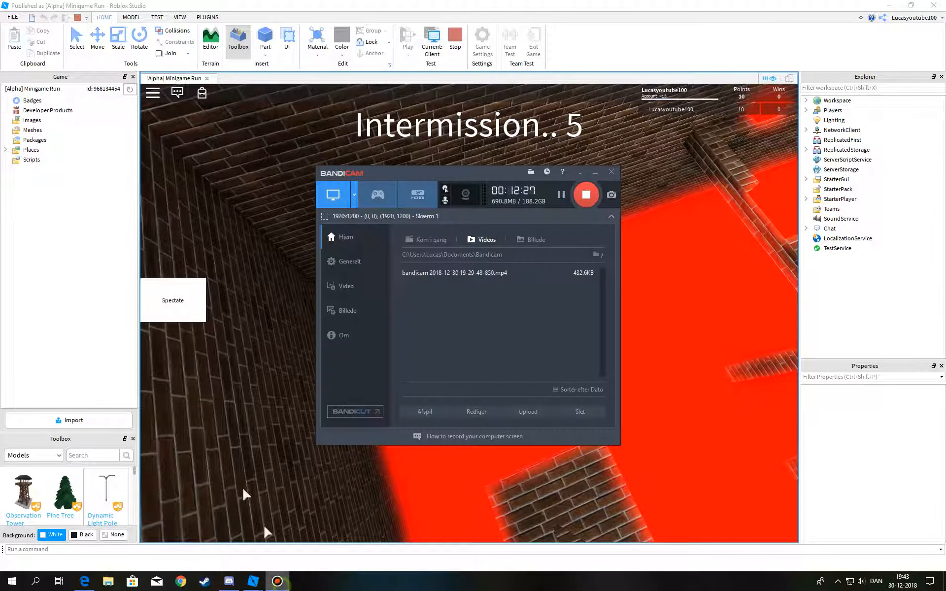
pyautogui.click(611, 172)
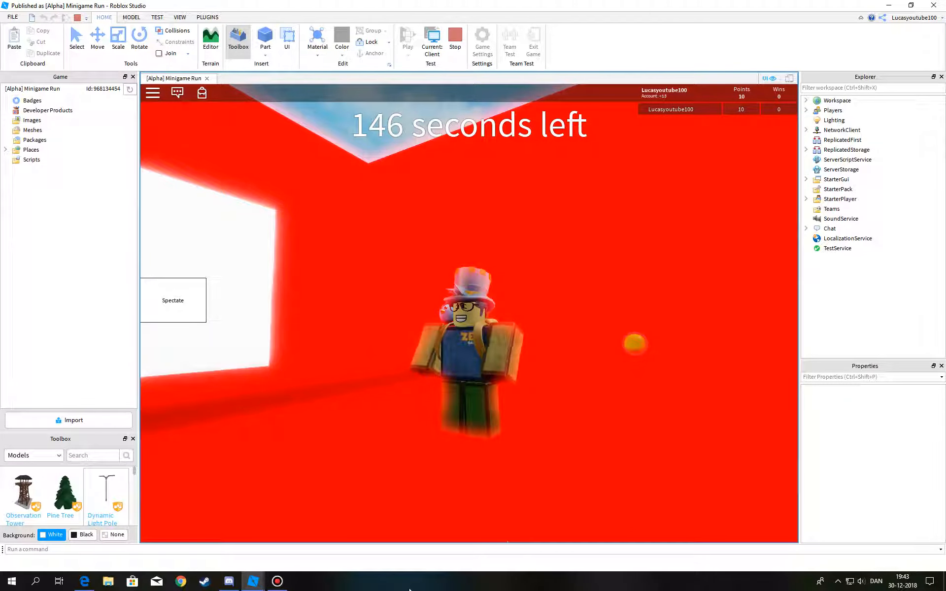
pyautogui.click(276, 582)
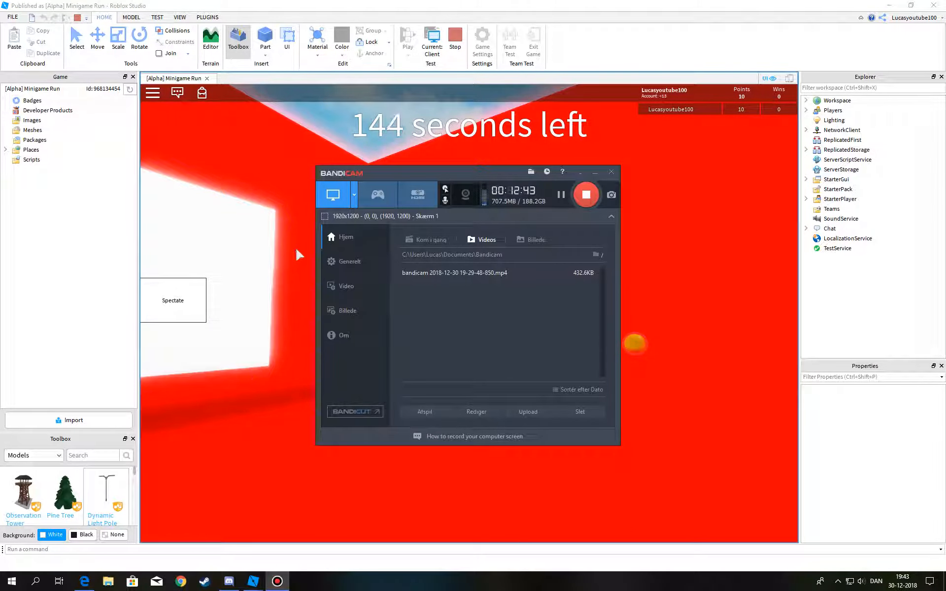
pyautogui.click(610, 171)
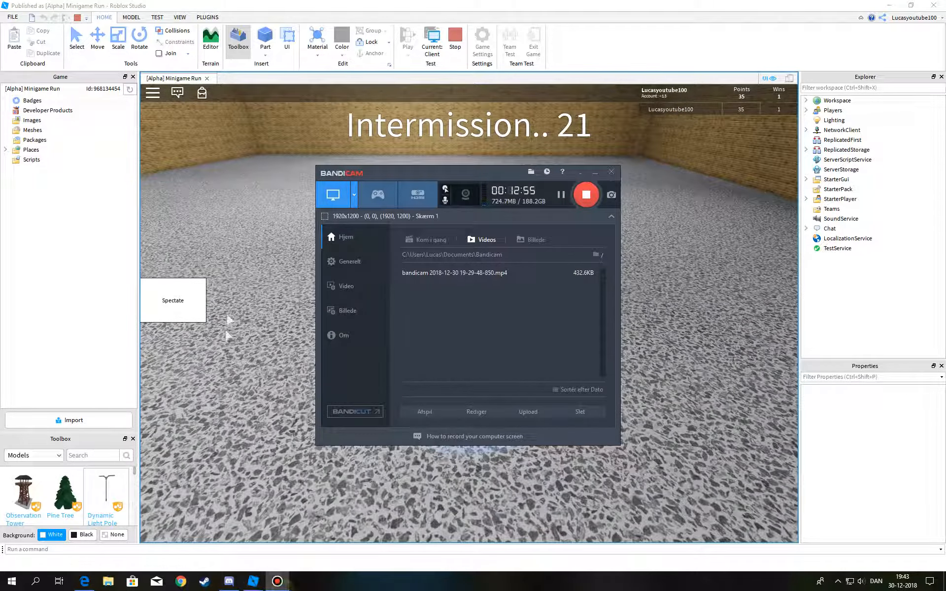
pyautogui.click(611, 171)
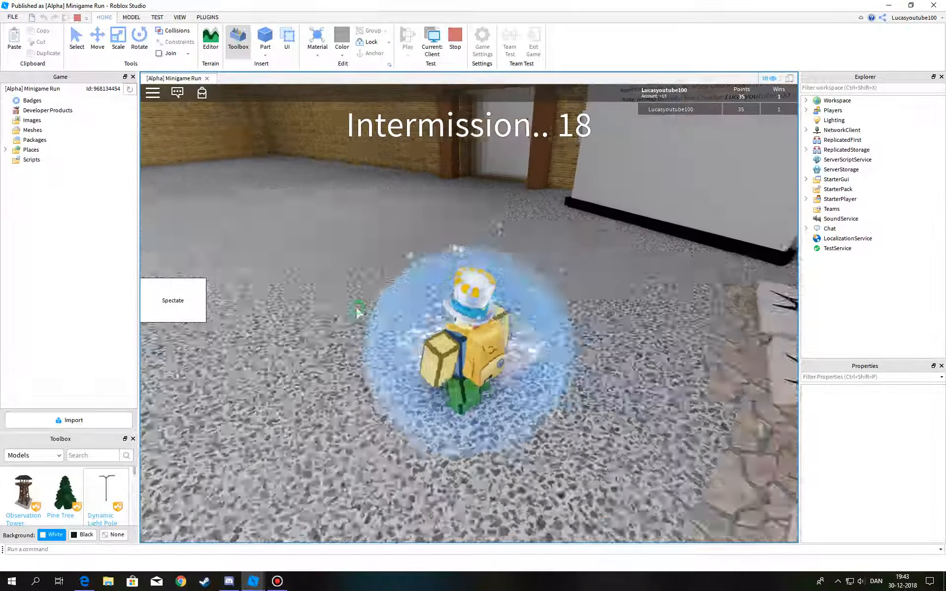